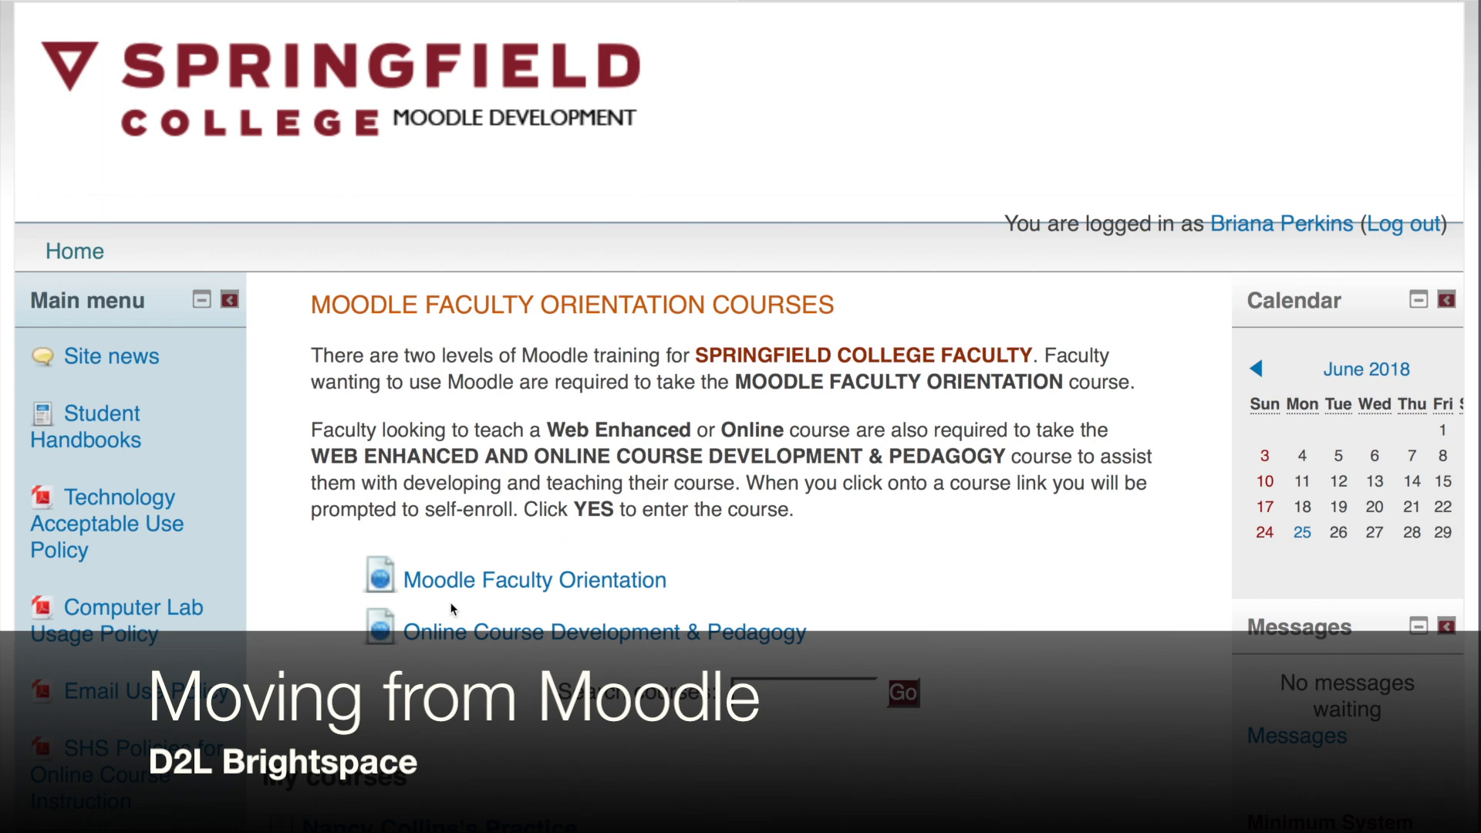
Scroll down the Moodle Jumpstart course page to its Administration block.
{"action": "scroll", "scroll_direction": "down", "scroll_amount": 3}
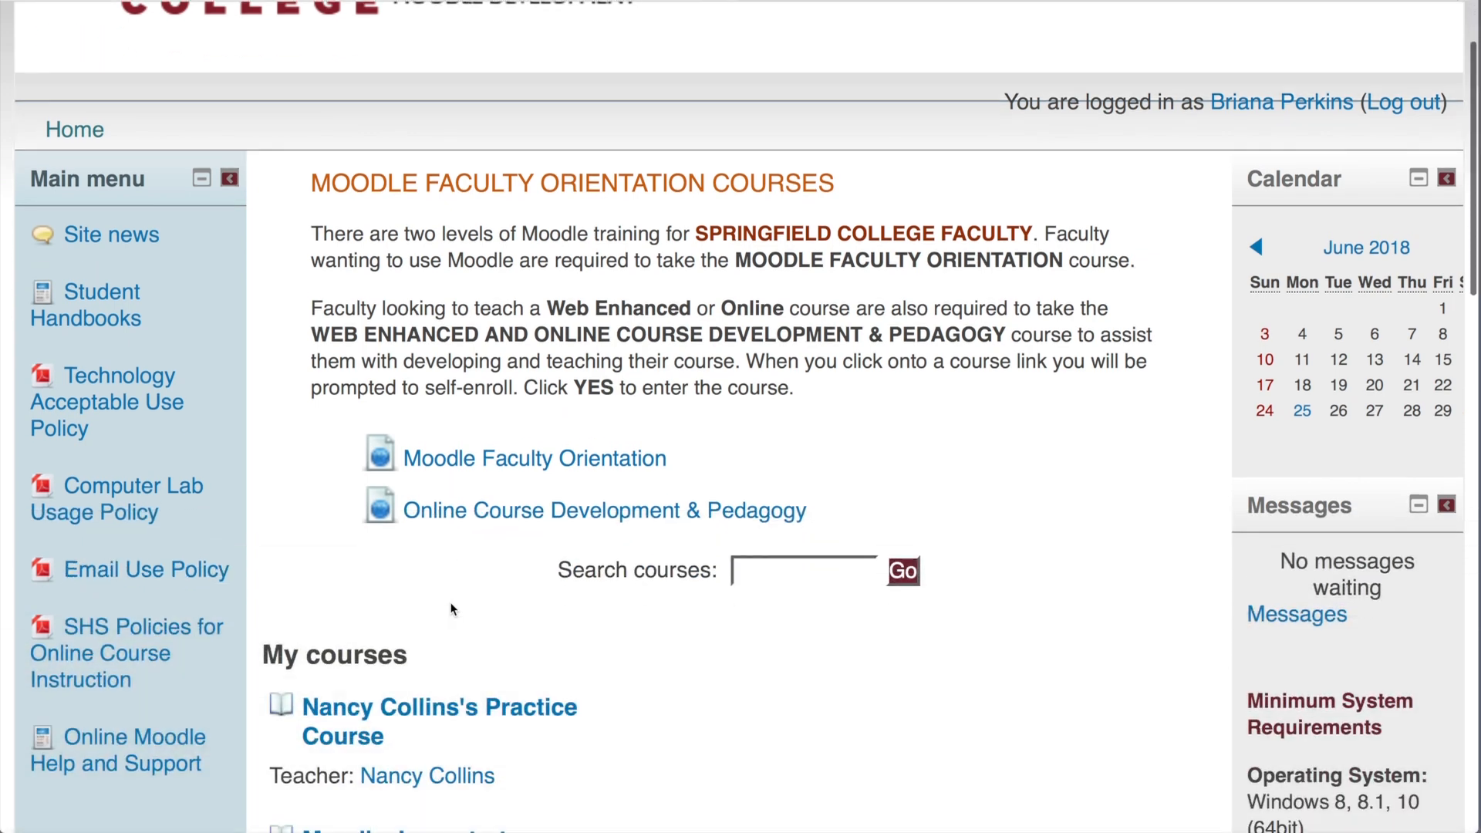
{"action": "scroll", "scroll_direction": "down", "scroll_amount": 3}
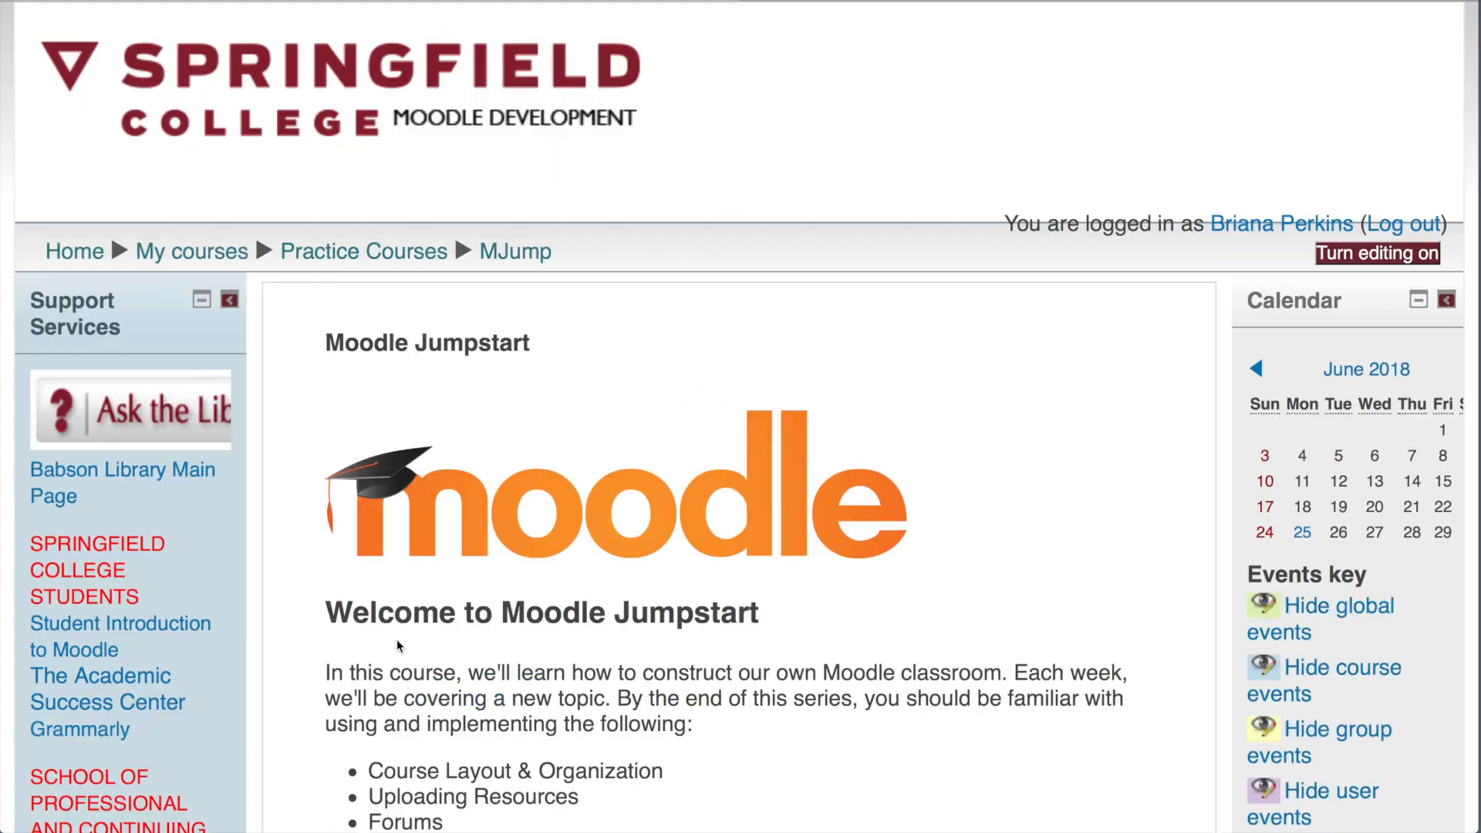
{"action": "scroll", "scroll_direction": "down", "scroll_amount": 3}
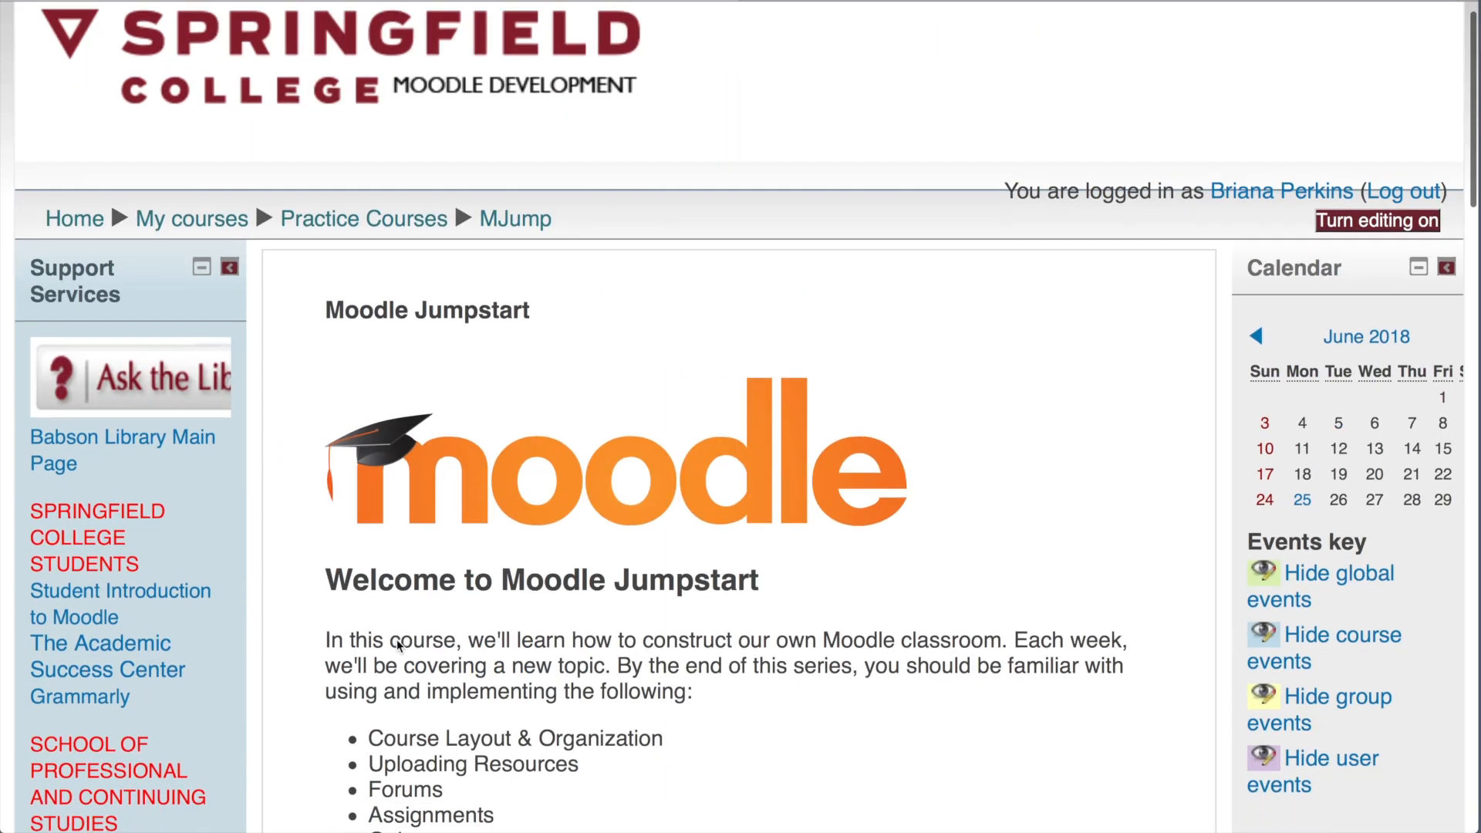
{"action": "scroll", "scroll_direction": "down", "scroll_amount": 3}
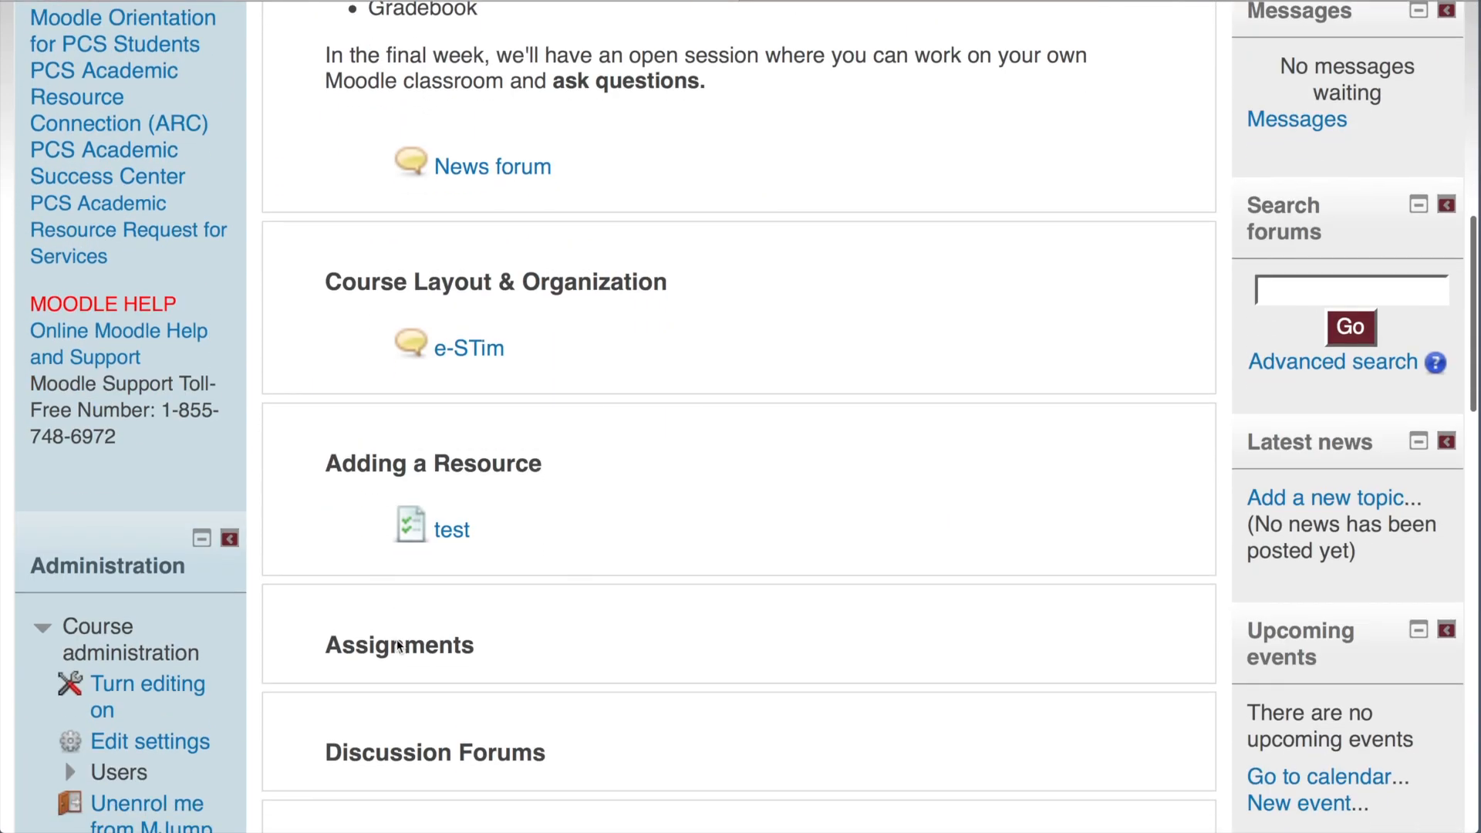
{"action": "scroll", "scroll_direction": "down", "scroll_amount": 3}
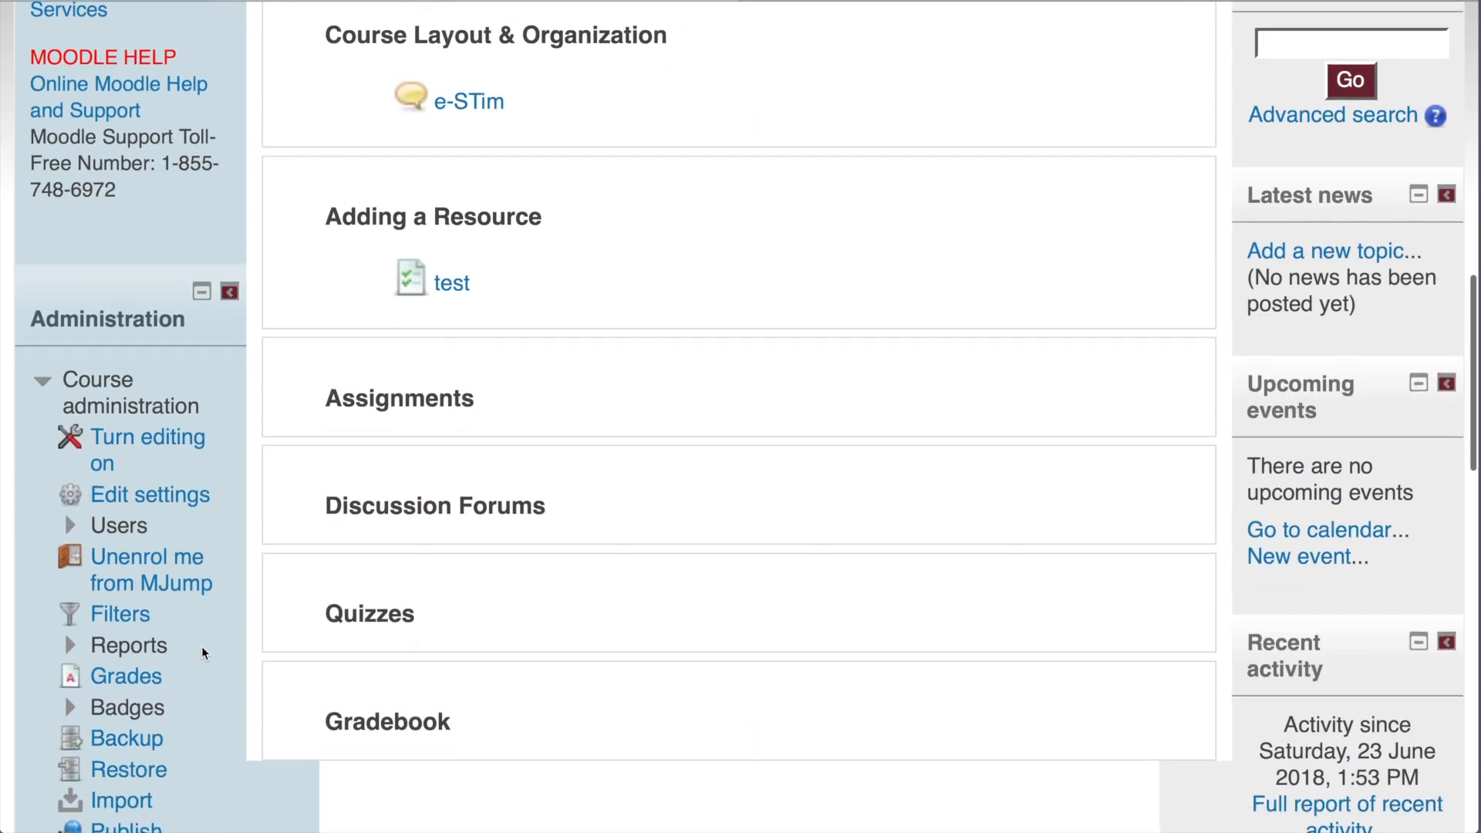
{"action": "mouse_move", "coordinate": [127, 739]}
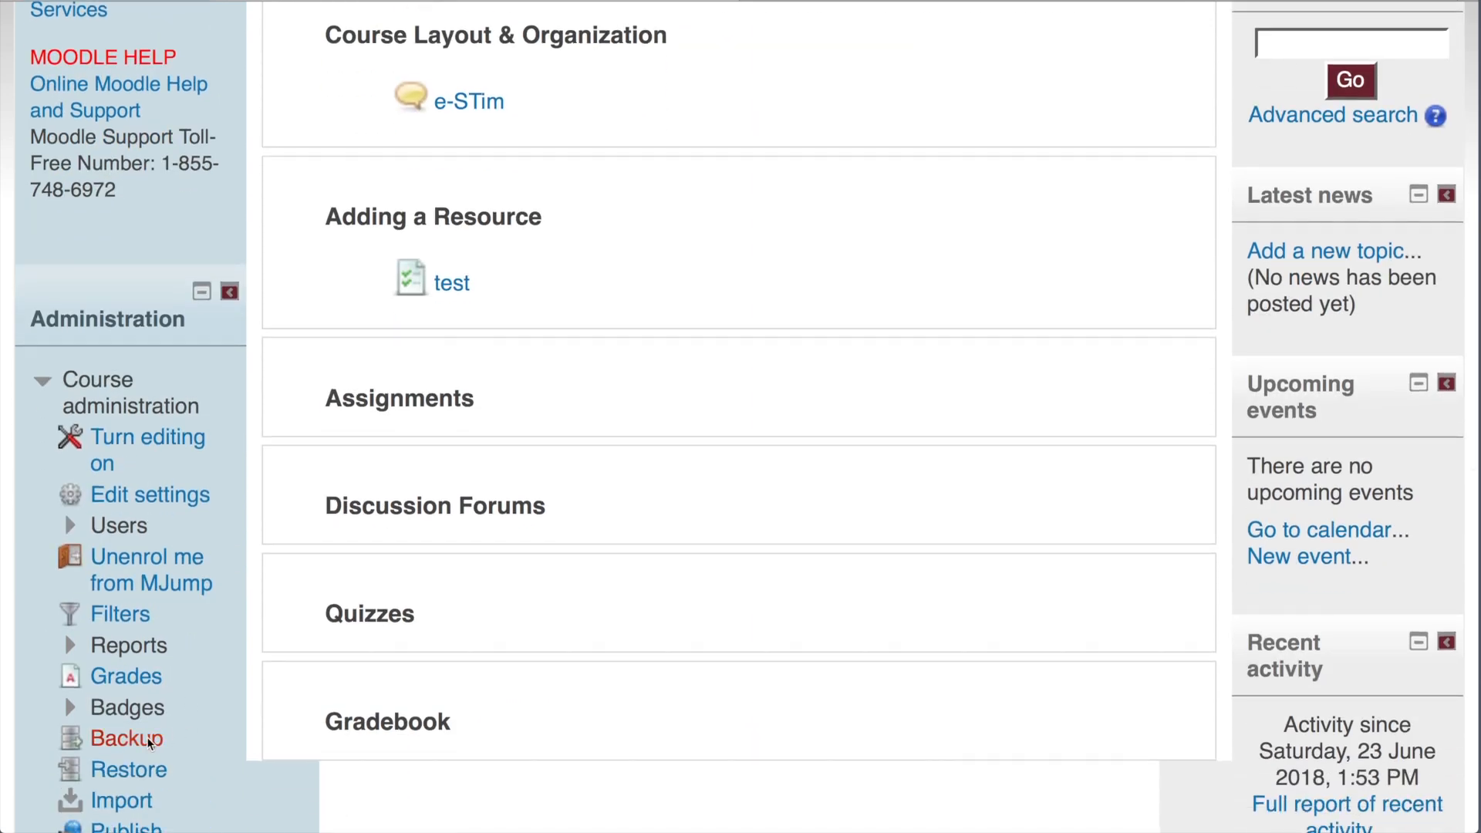
Back up Moodle Jumpstart with User data set to None, through to confirmation.
{"action": "left_click", "coordinate": [125, 739]}
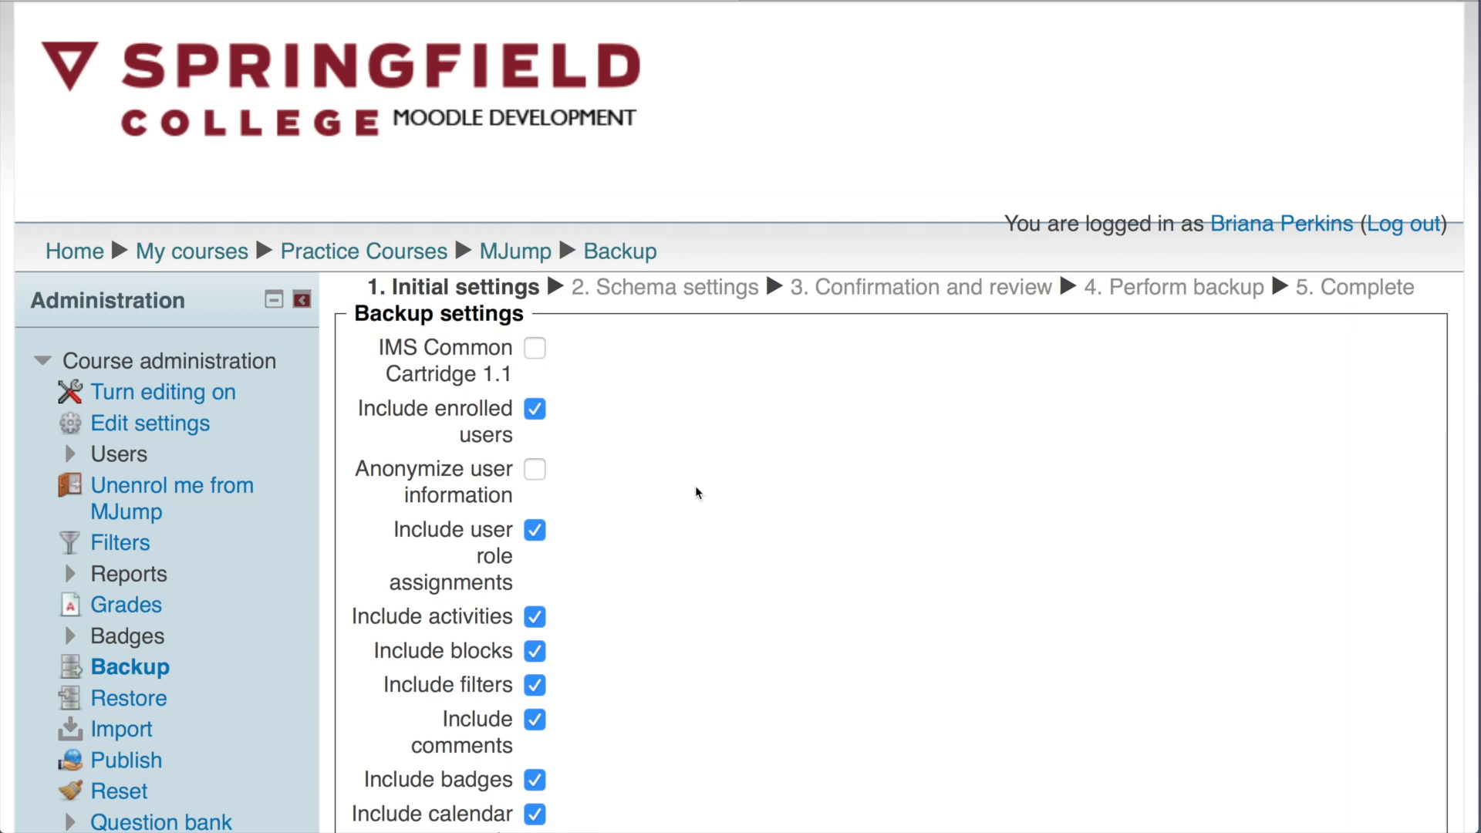
{"action": "mouse_move", "coordinate": [880, 577]}
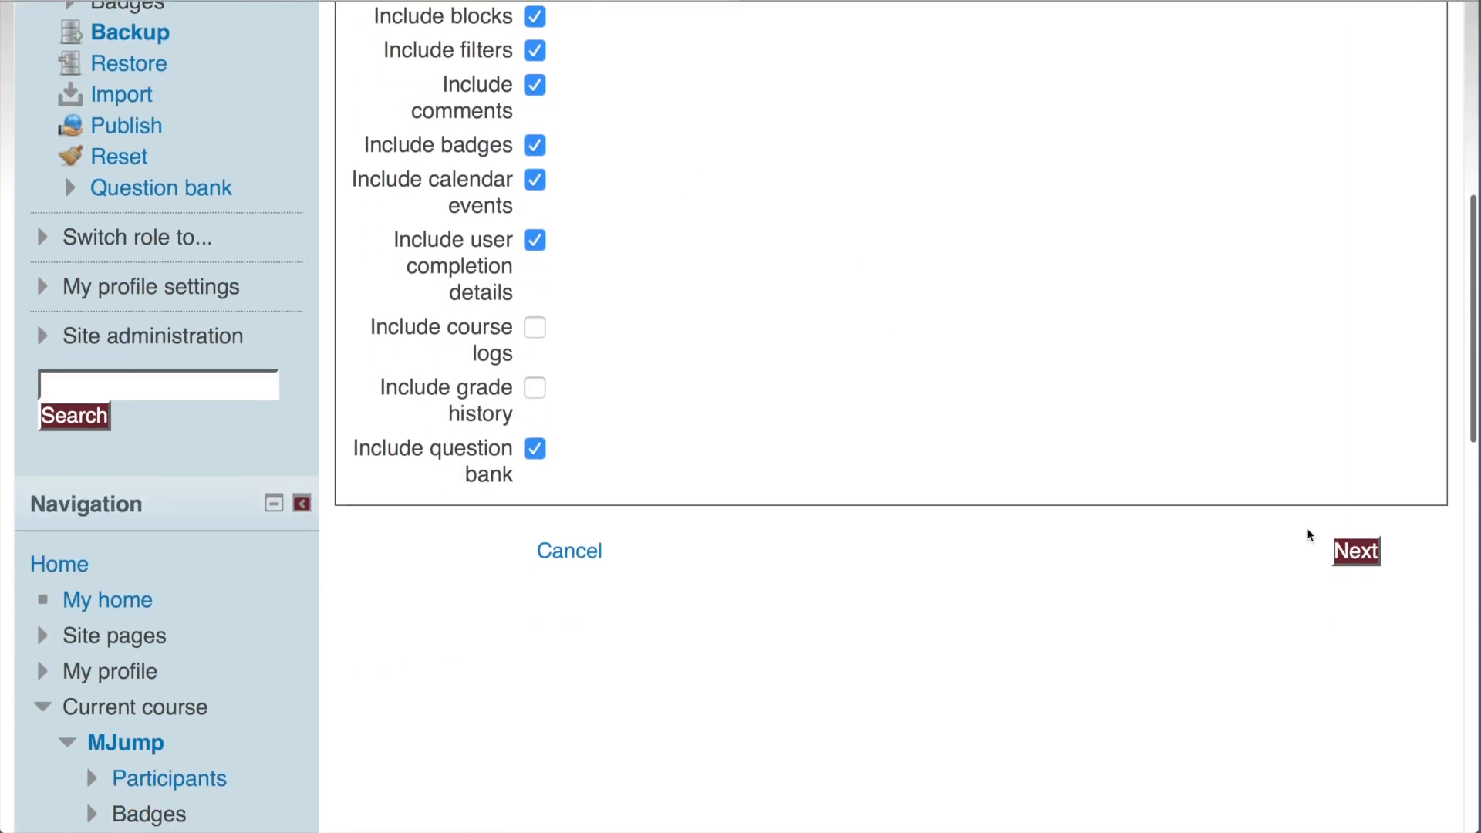
{"action": "left_click", "coordinate": [1355, 551]}
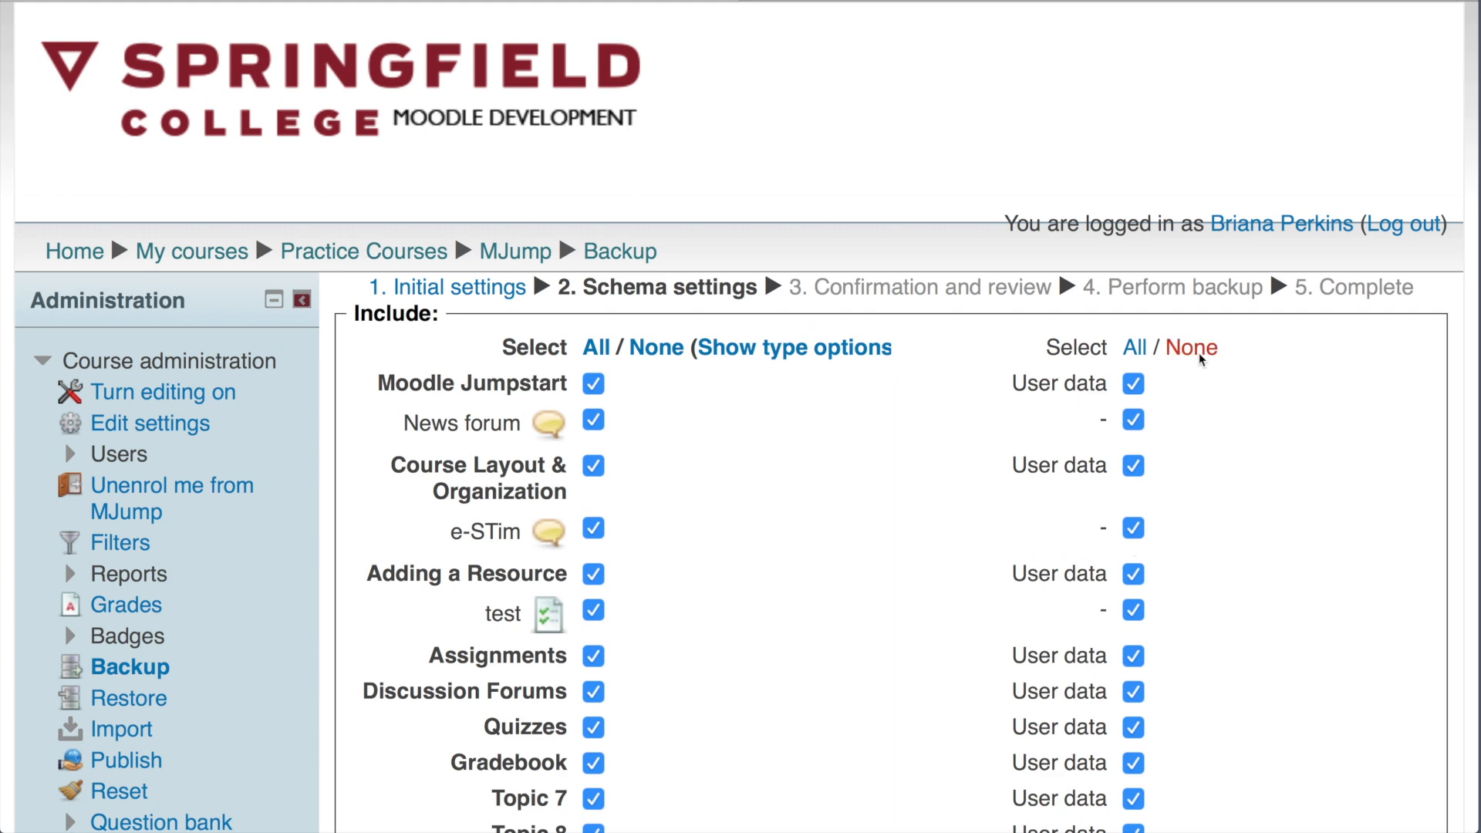
{"action": "left_click", "coordinate": [1191, 348]}
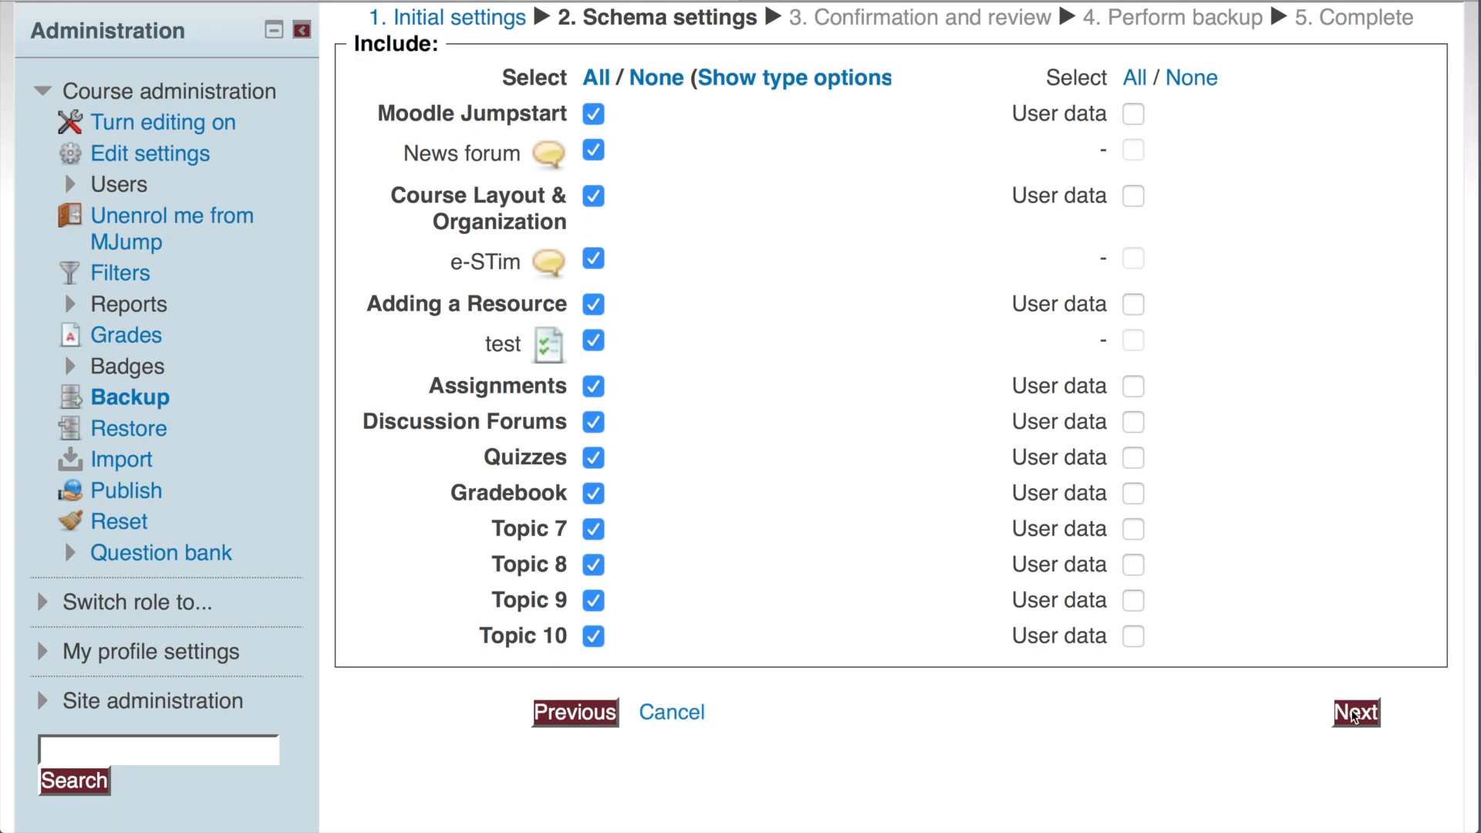
{"action": "left_click", "coordinate": [1355, 711]}
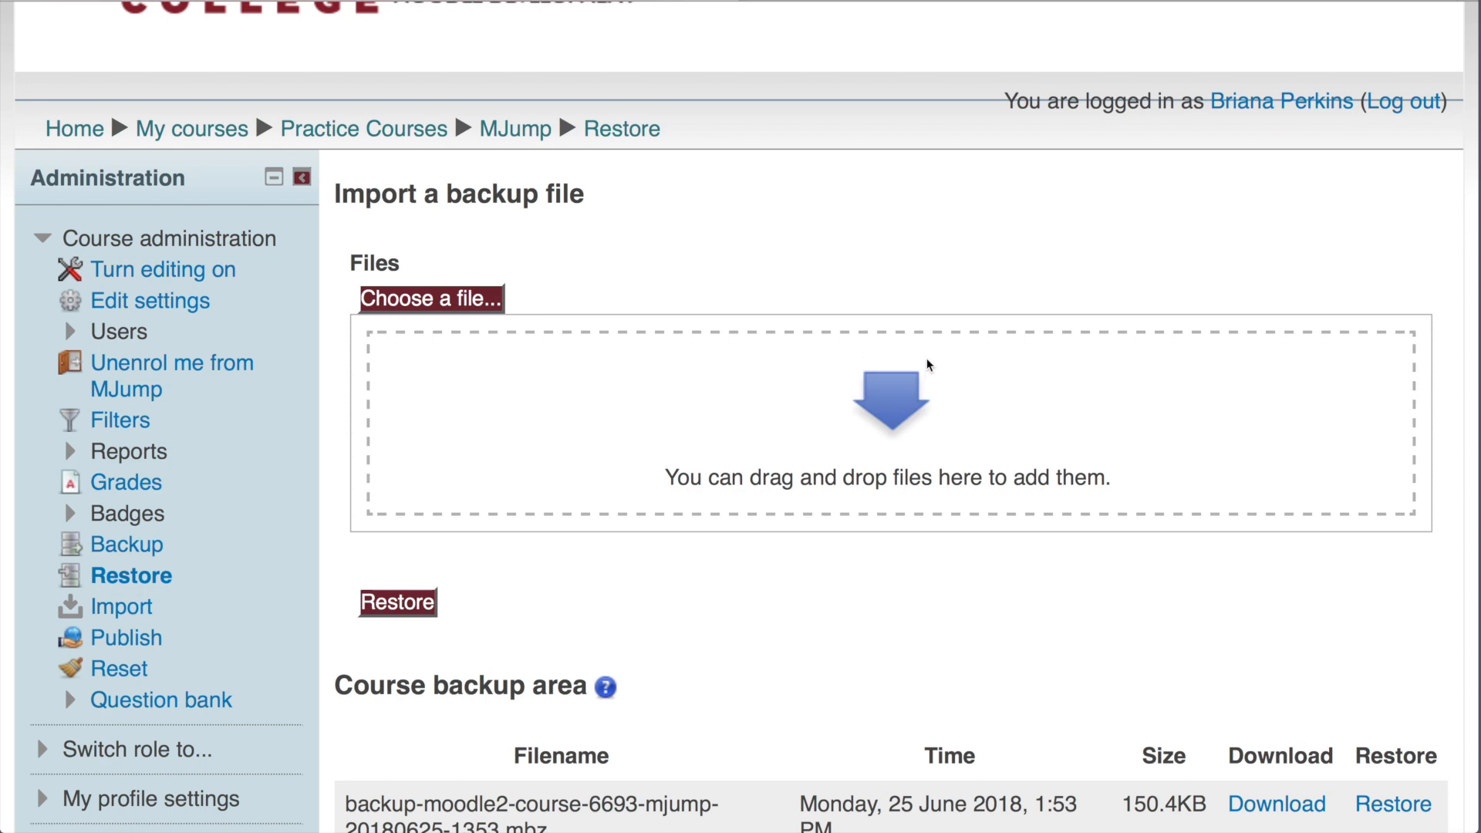
{"action": "scroll", "scroll_direction": "down", "scroll_amount": 3}
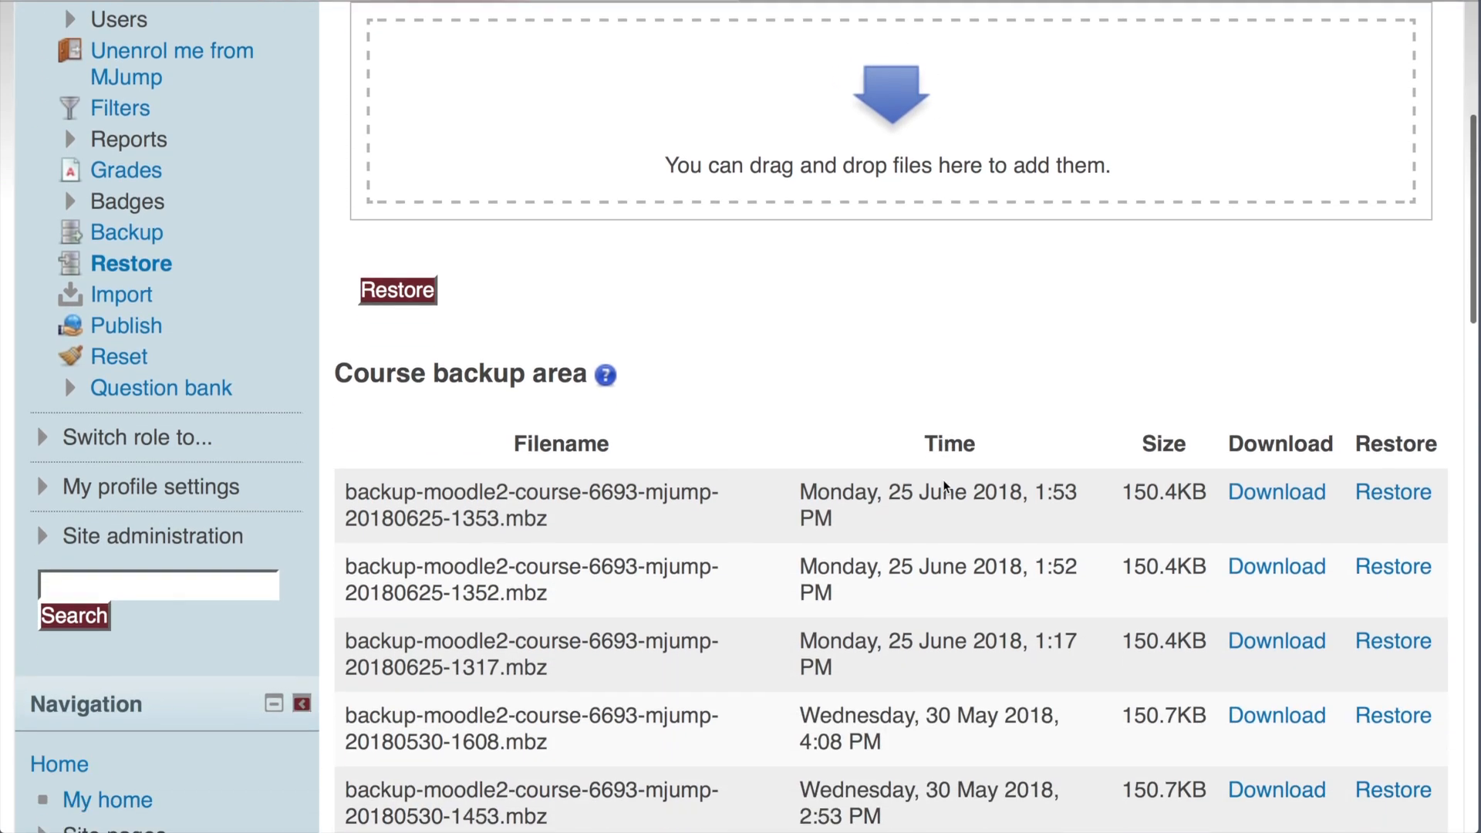
{"action": "scroll", "scroll_direction": "down", "scroll_amount": 3}
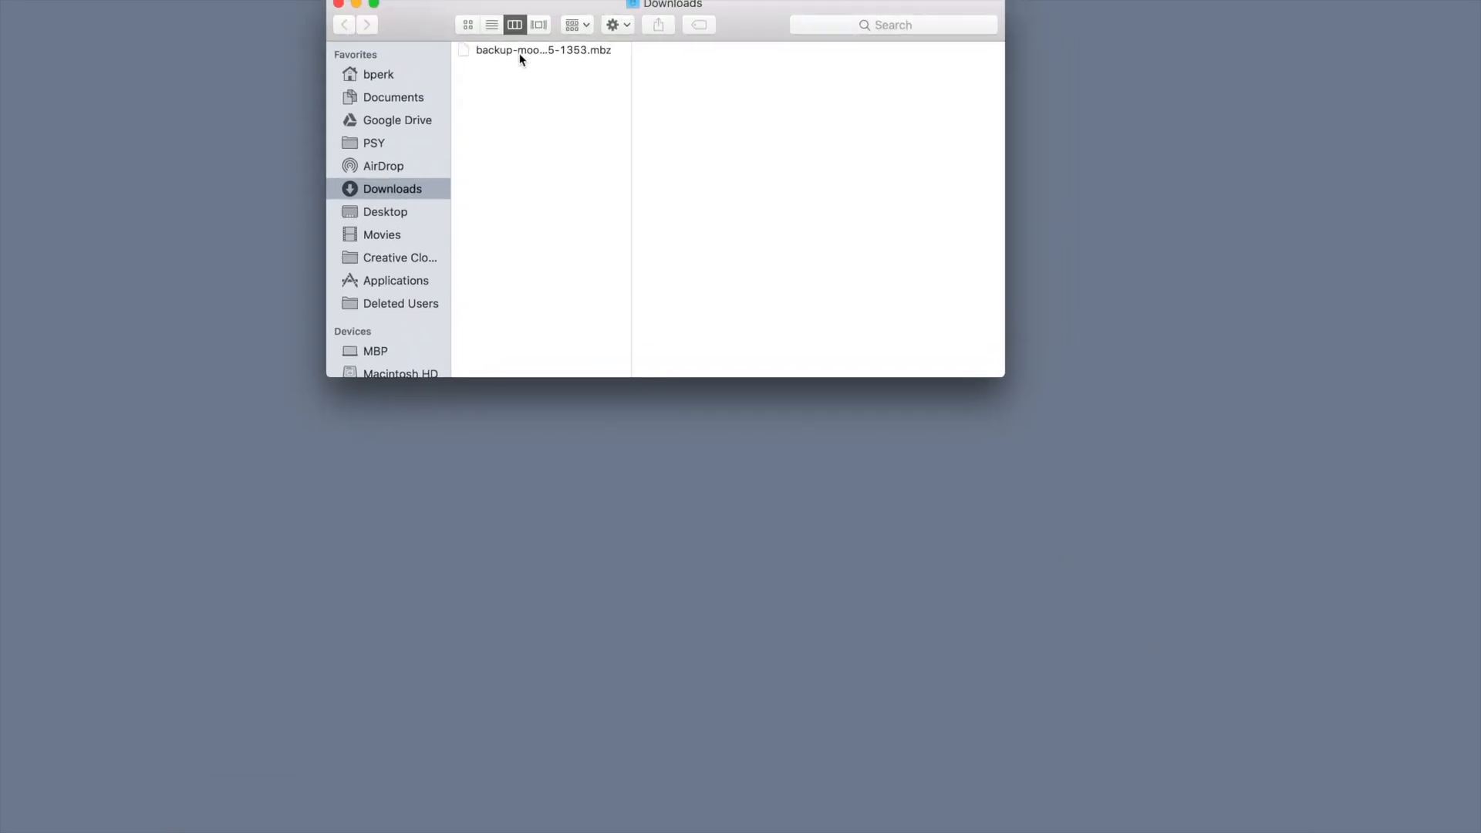
{"action": "mouse_move", "coordinate": [543, 49]}
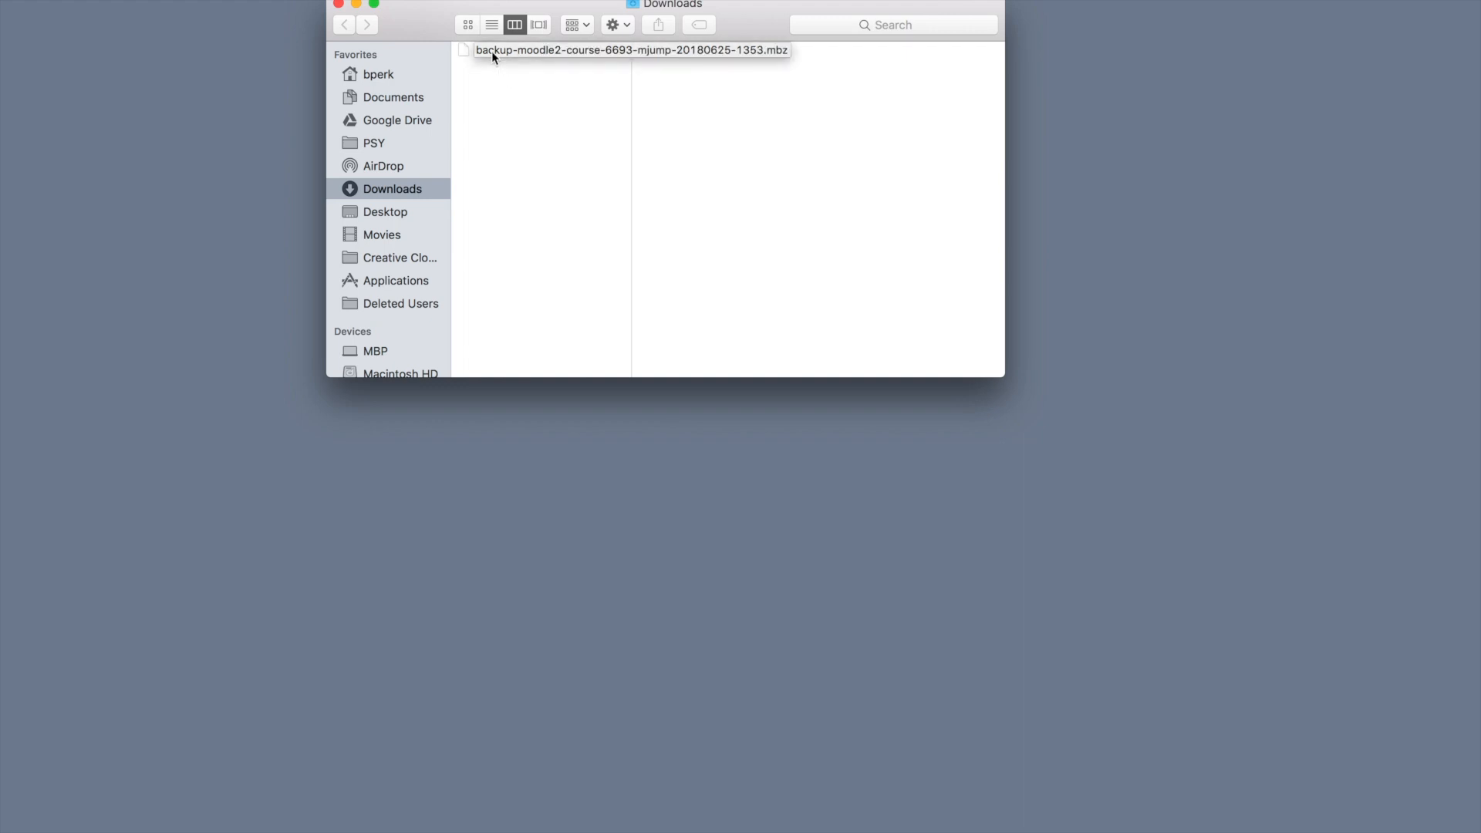
{"action": "mouse_move", "coordinate": [567, 53]}
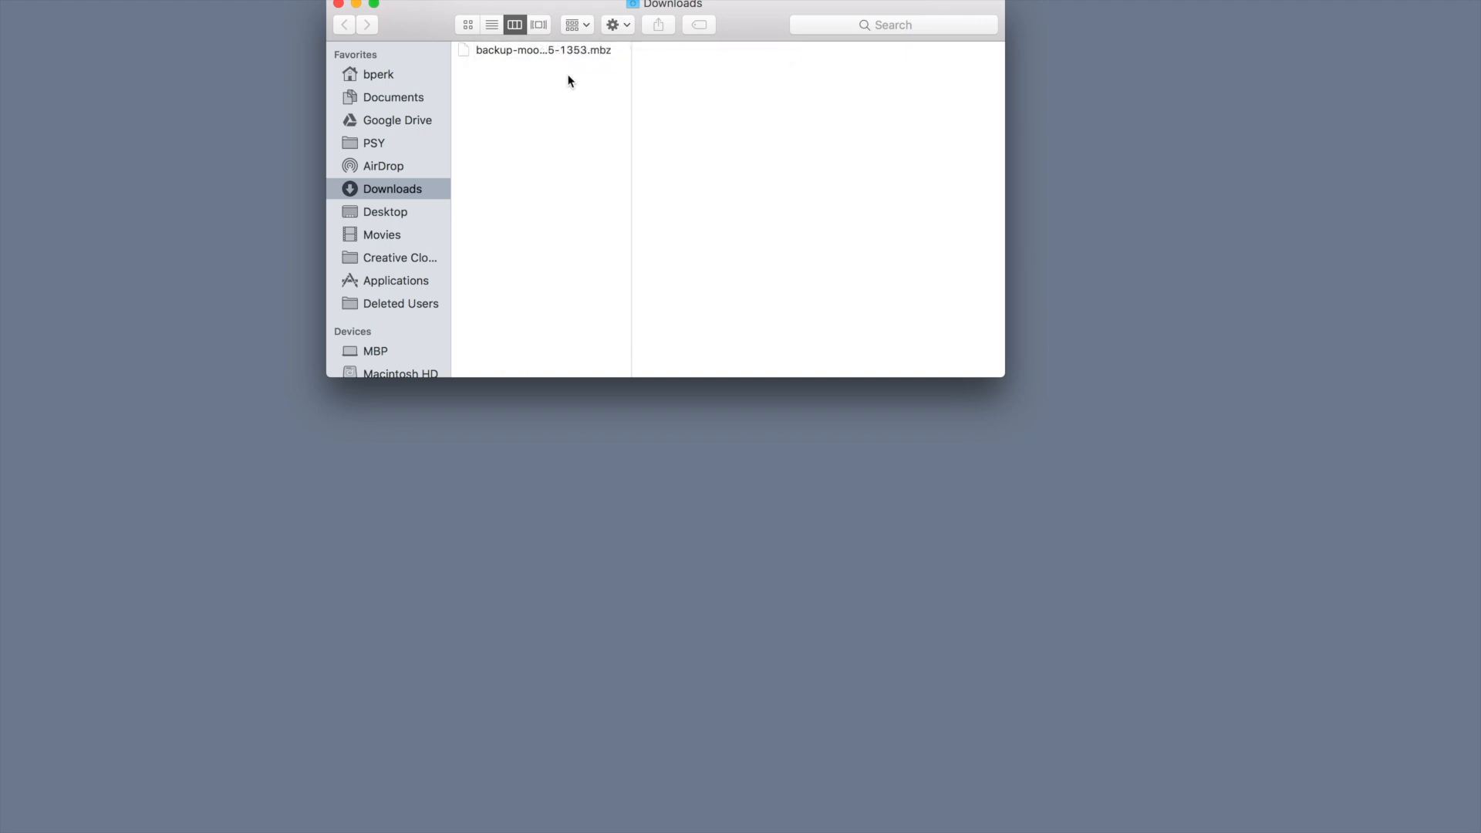
Rename course-6693-mjump-20180625-1353.mbz to .zip and confirm using .zip.
{"action": "left_click", "coordinate": [542, 50]}
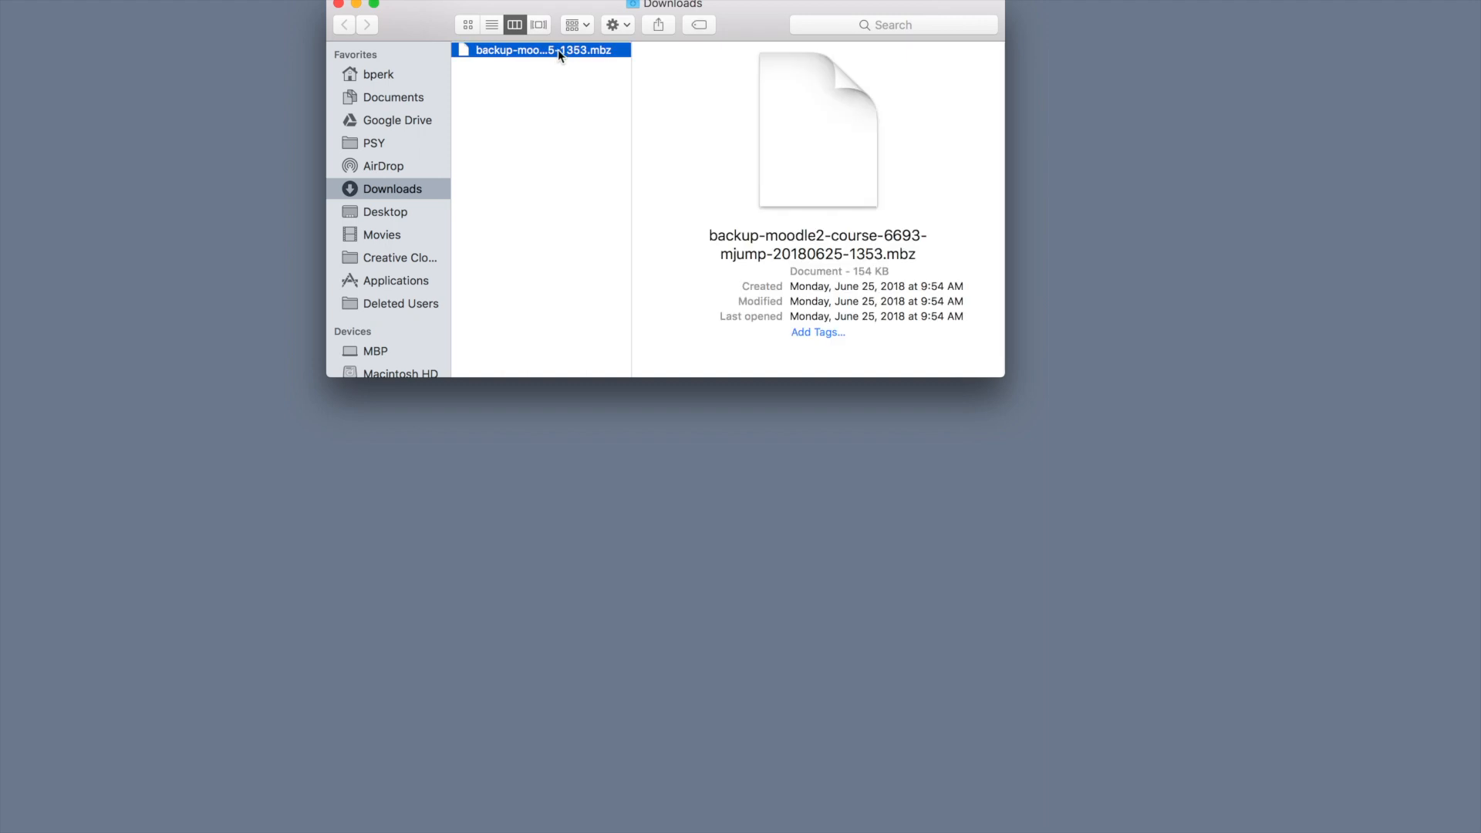
{"action": "left_click", "coordinate": [542, 50]}
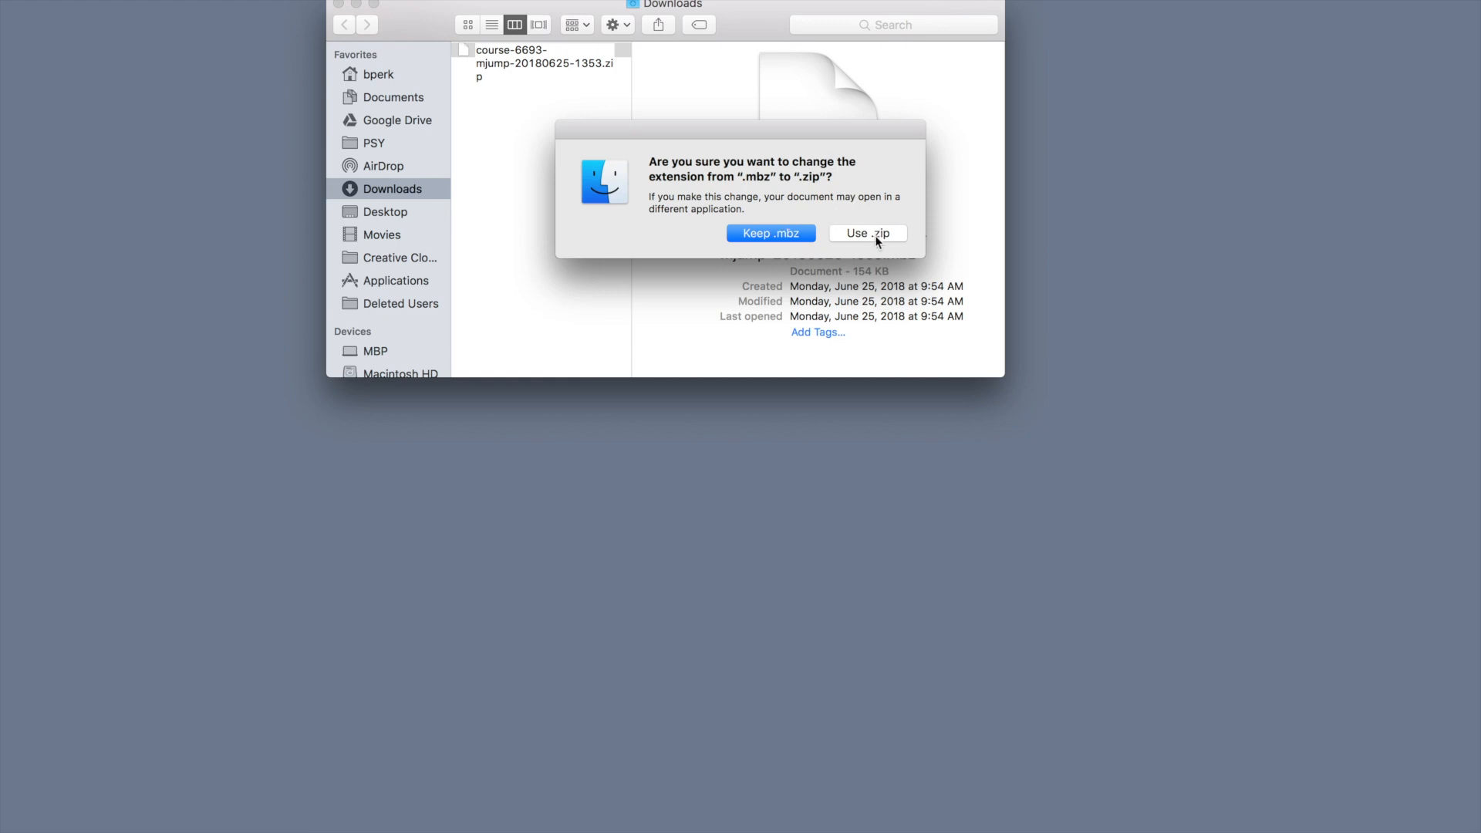
{"action": "left_click", "coordinate": [866, 233]}
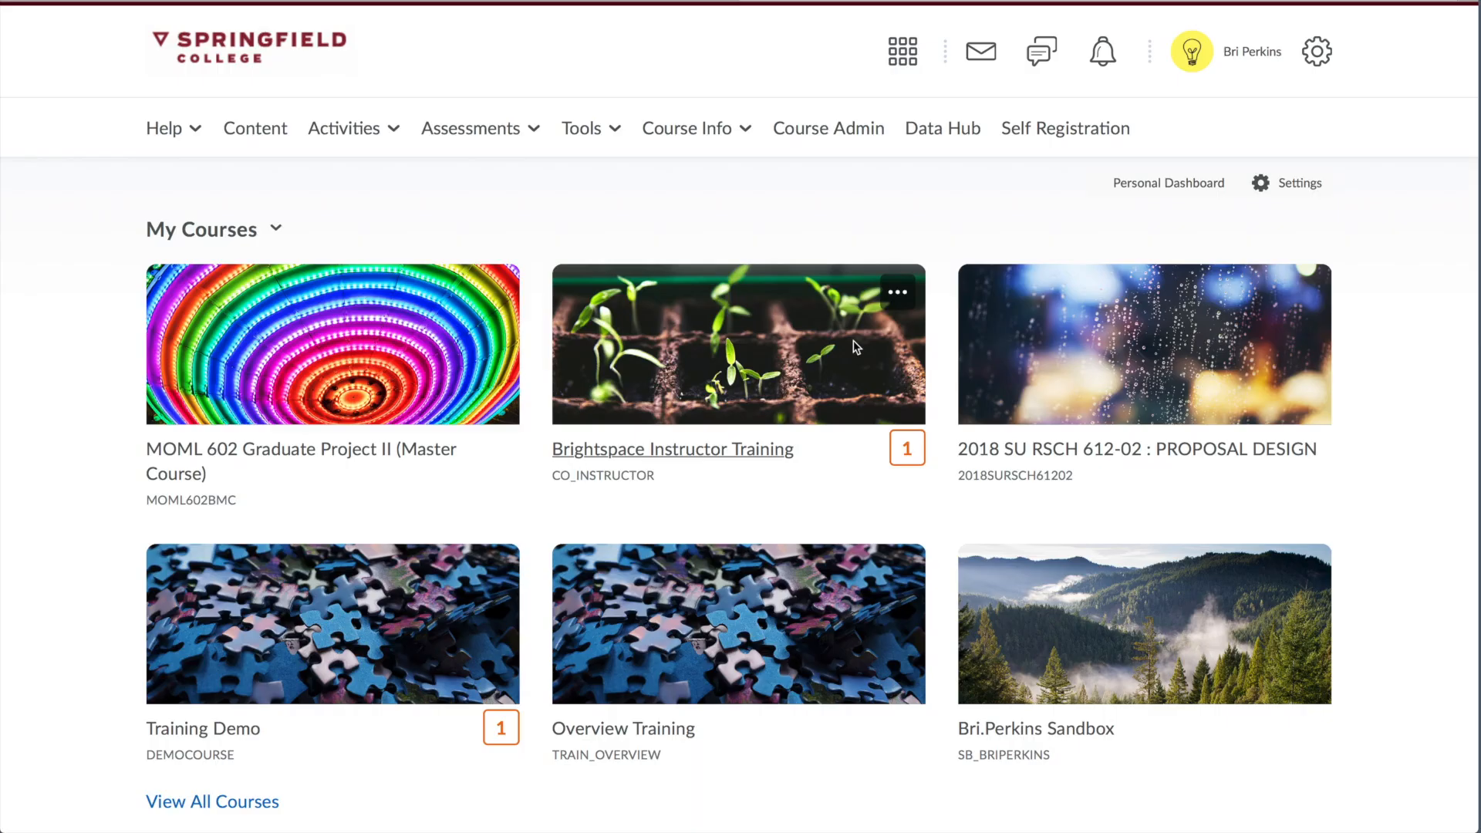
Open the Bri.Perkins Sandbox course tile from My Courses.
{"action": "scroll", "scroll_direction": "down", "scroll_amount": 3}
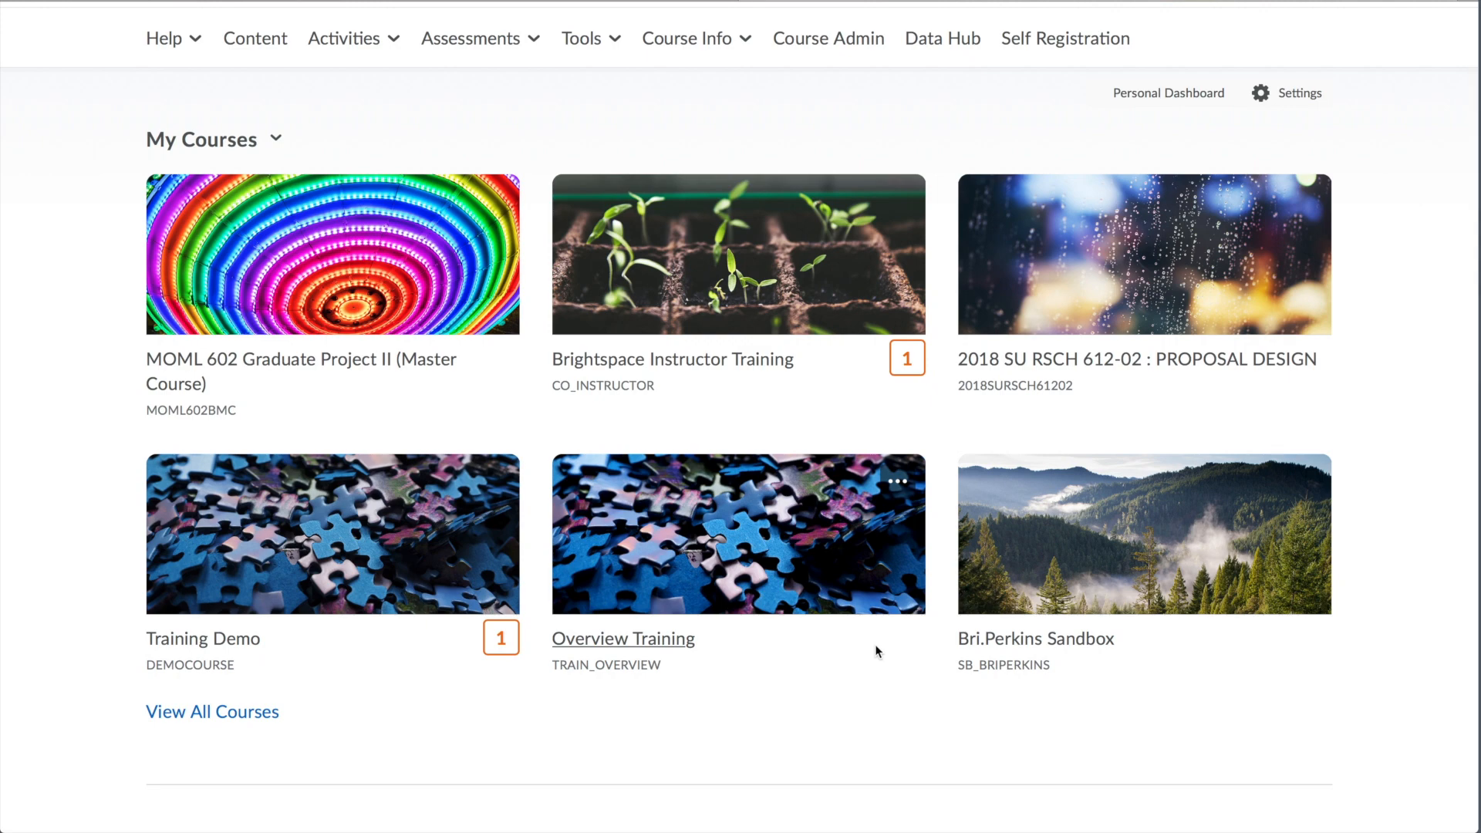
{"action": "mouse_move", "coordinate": [1038, 630]}
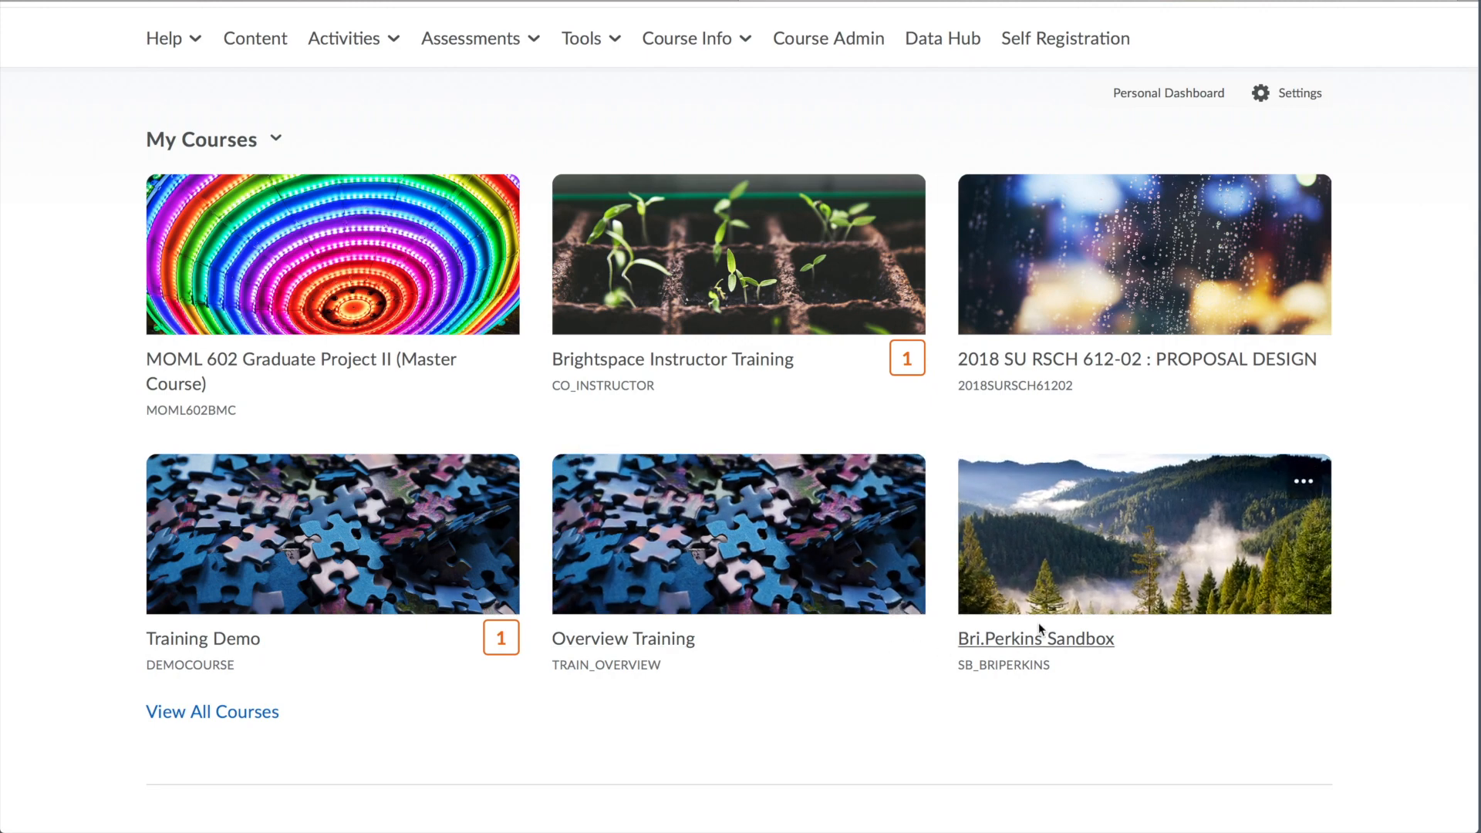
{"action": "left_click", "coordinate": [1035, 639]}
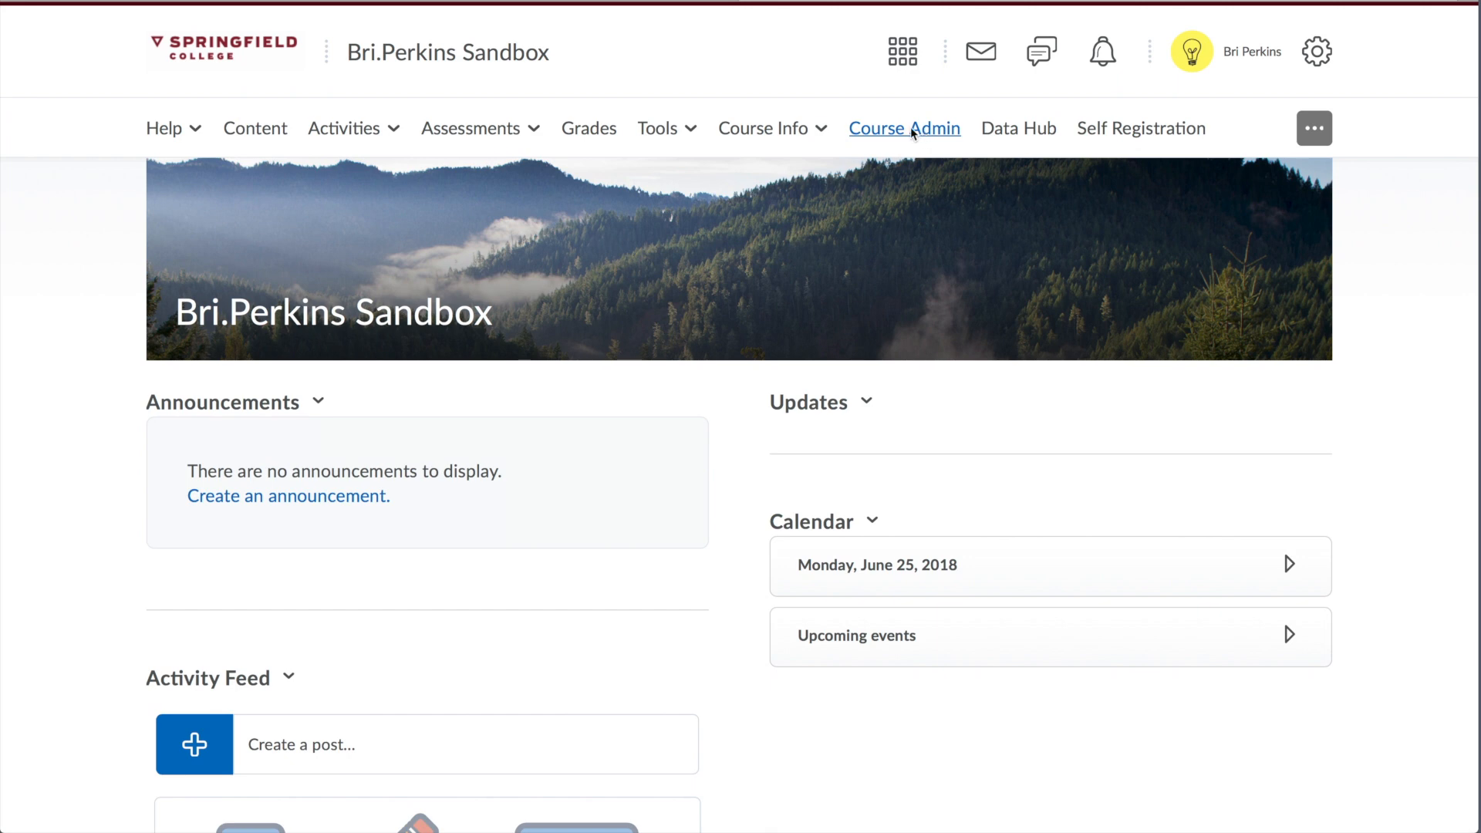
{"action": "left_click", "coordinate": [903, 127]}
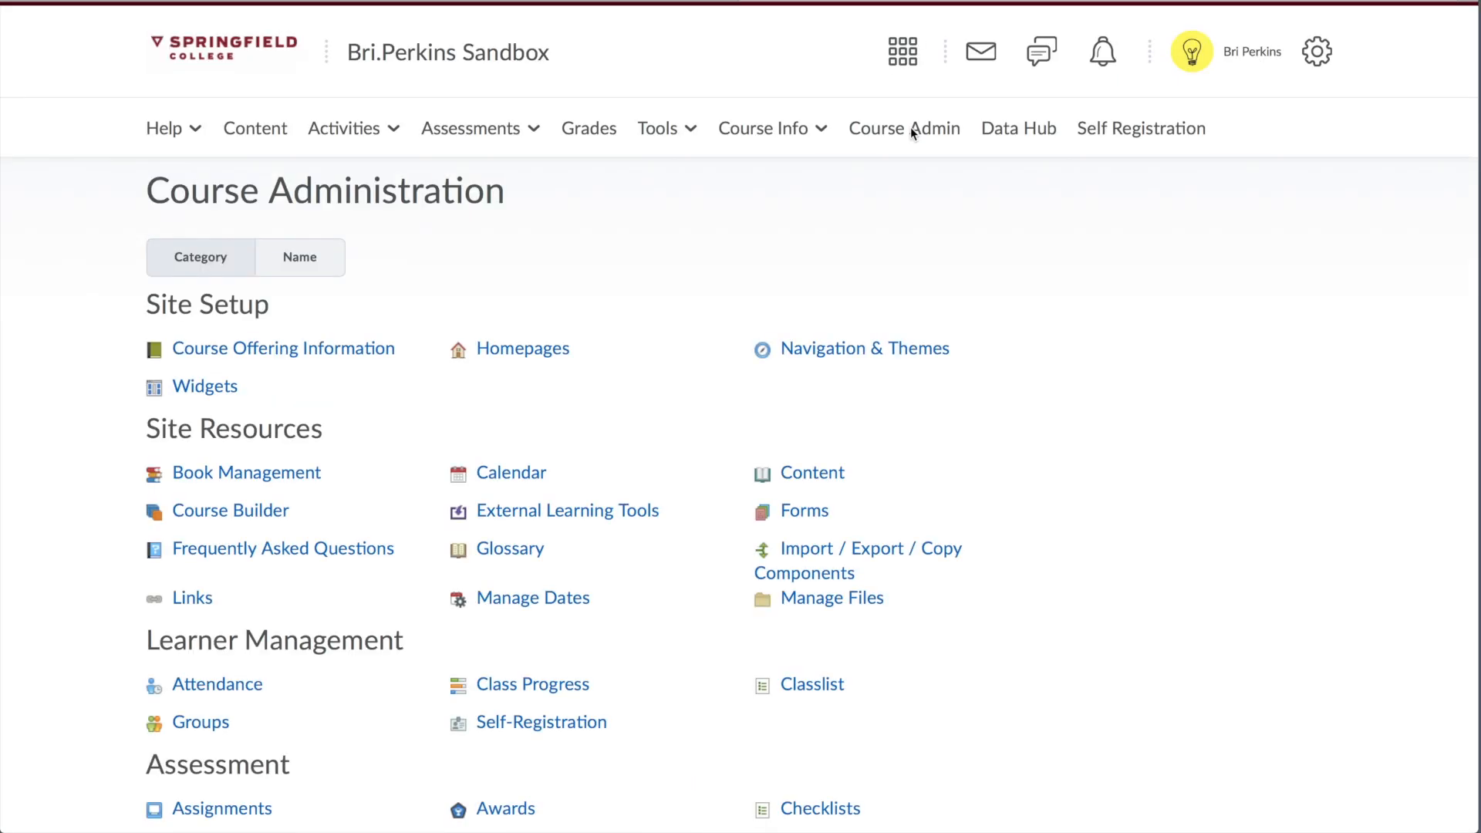
{"action": "scroll", "scroll_direction": "down", "scroll_amount": 3}
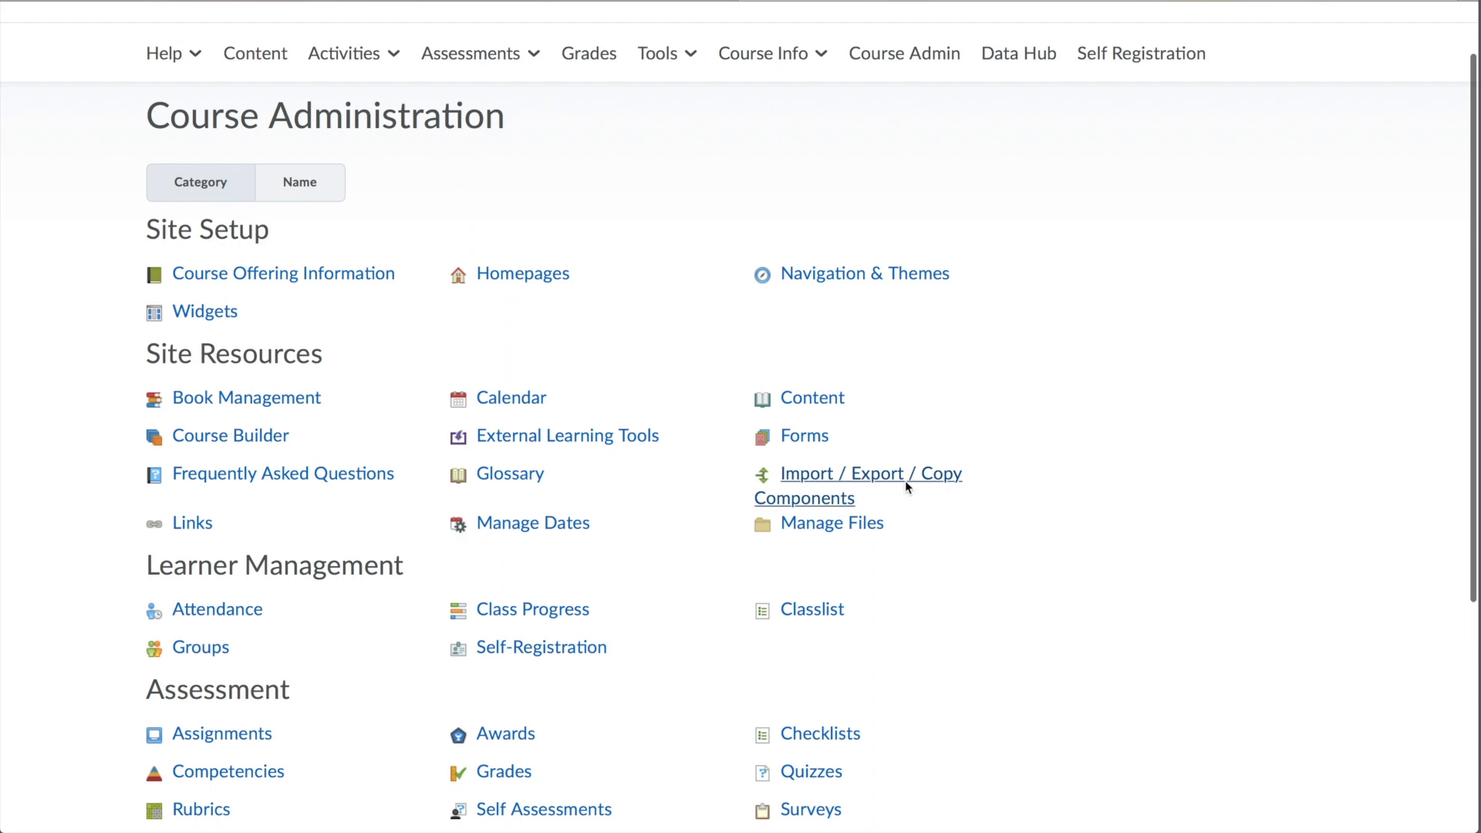
{"action": "mouse_move", "coordinate": [901, 484]}
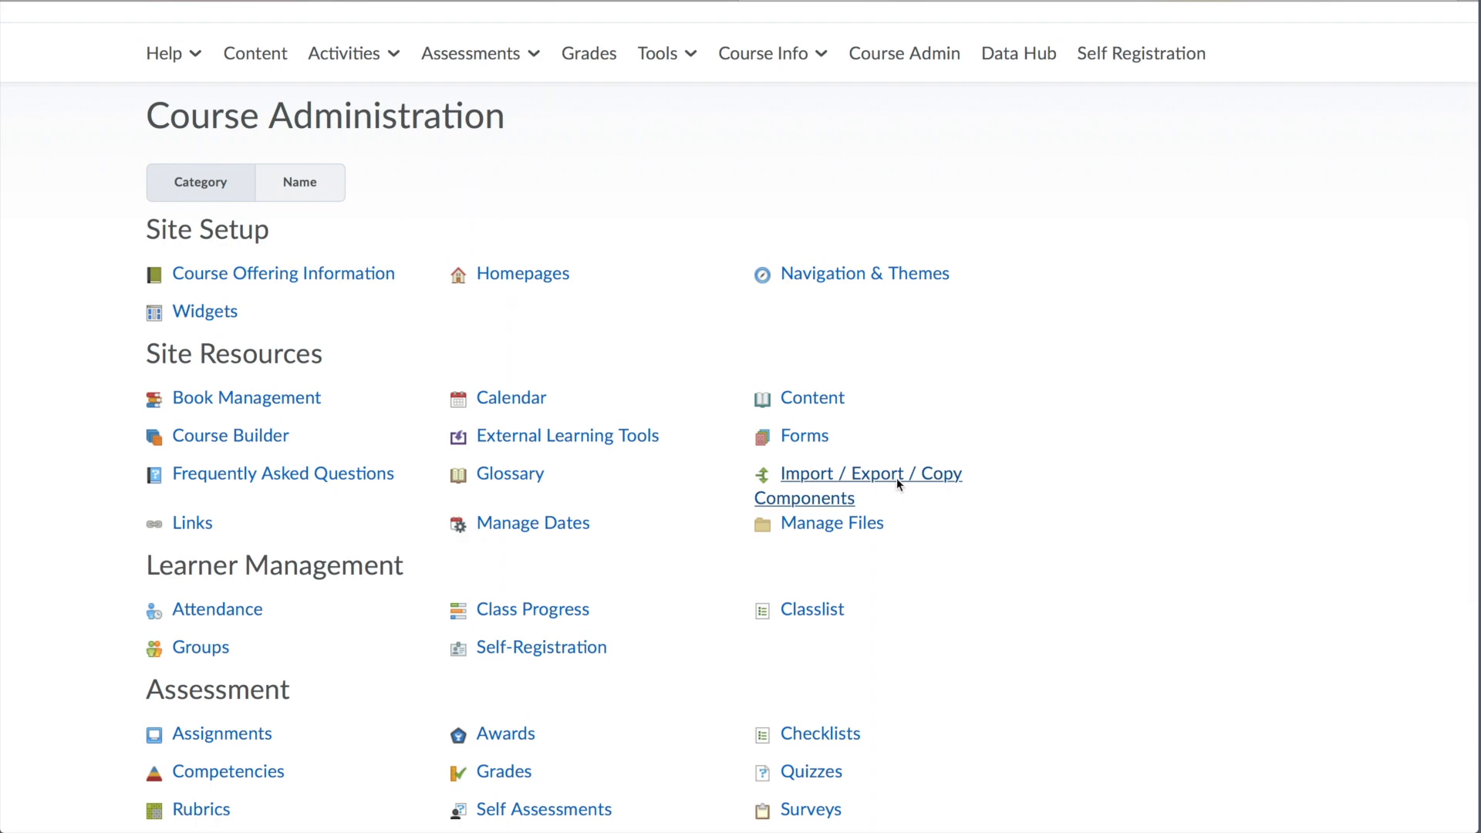
{"action": "left_click", "coordinate": [299, 181]}
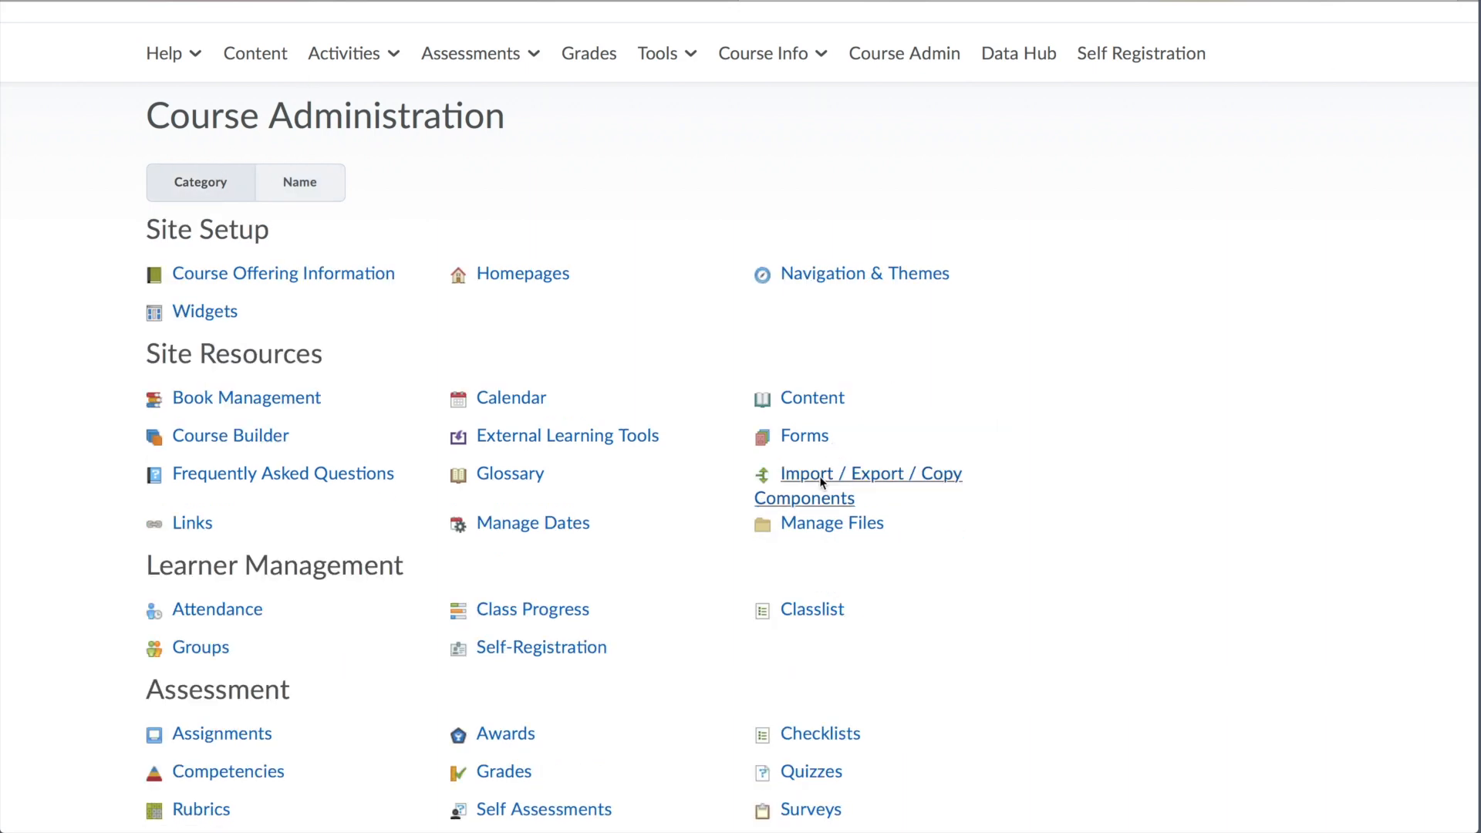
Start Import Components from a course package in Import / Export / Copy Components.
{"action": "left_click", "coordinate": [870, 472]}
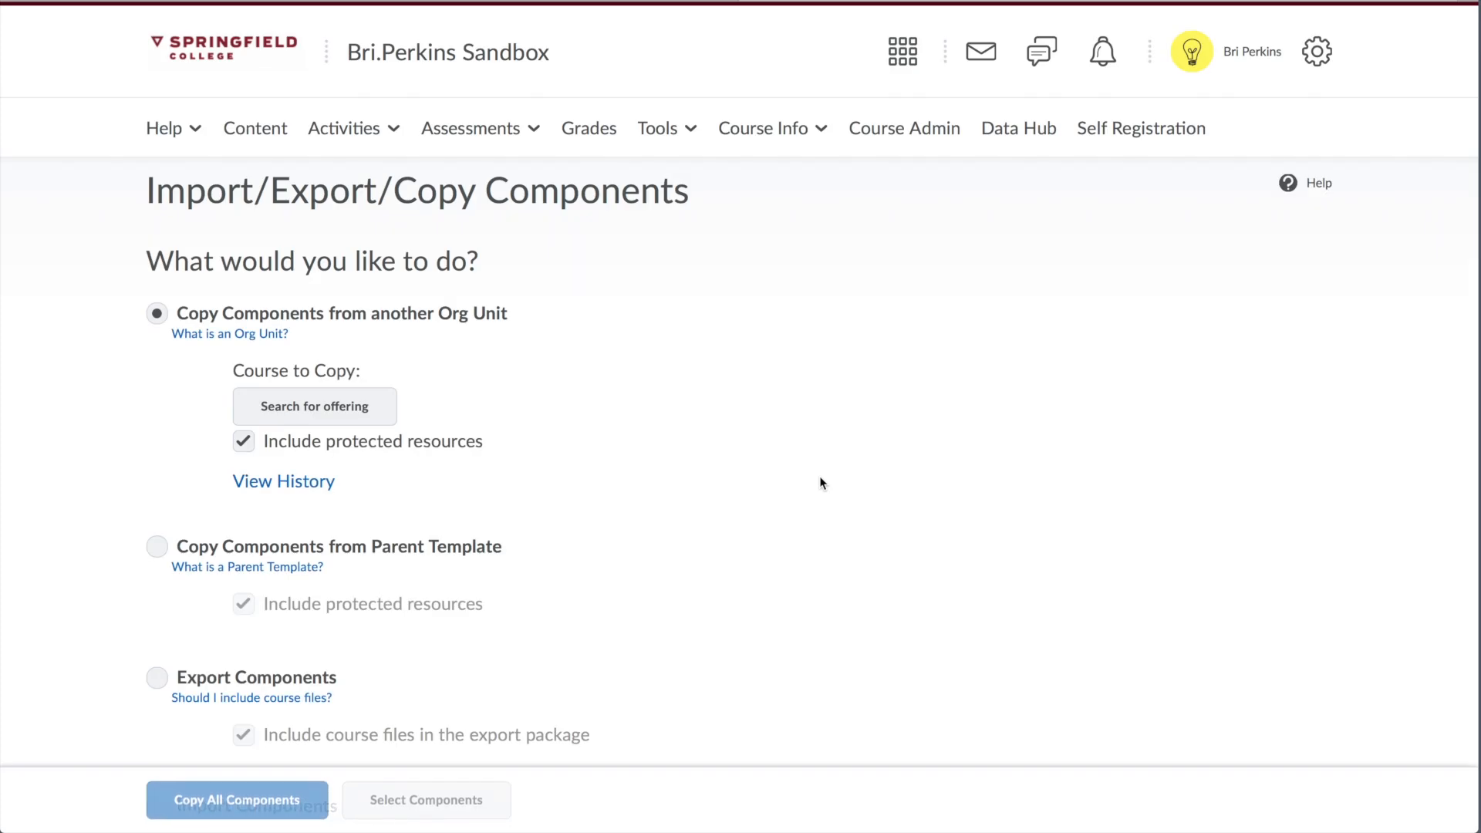
{"action": "scroll", "scroll_direction": "down", "scroll_amount": 3}
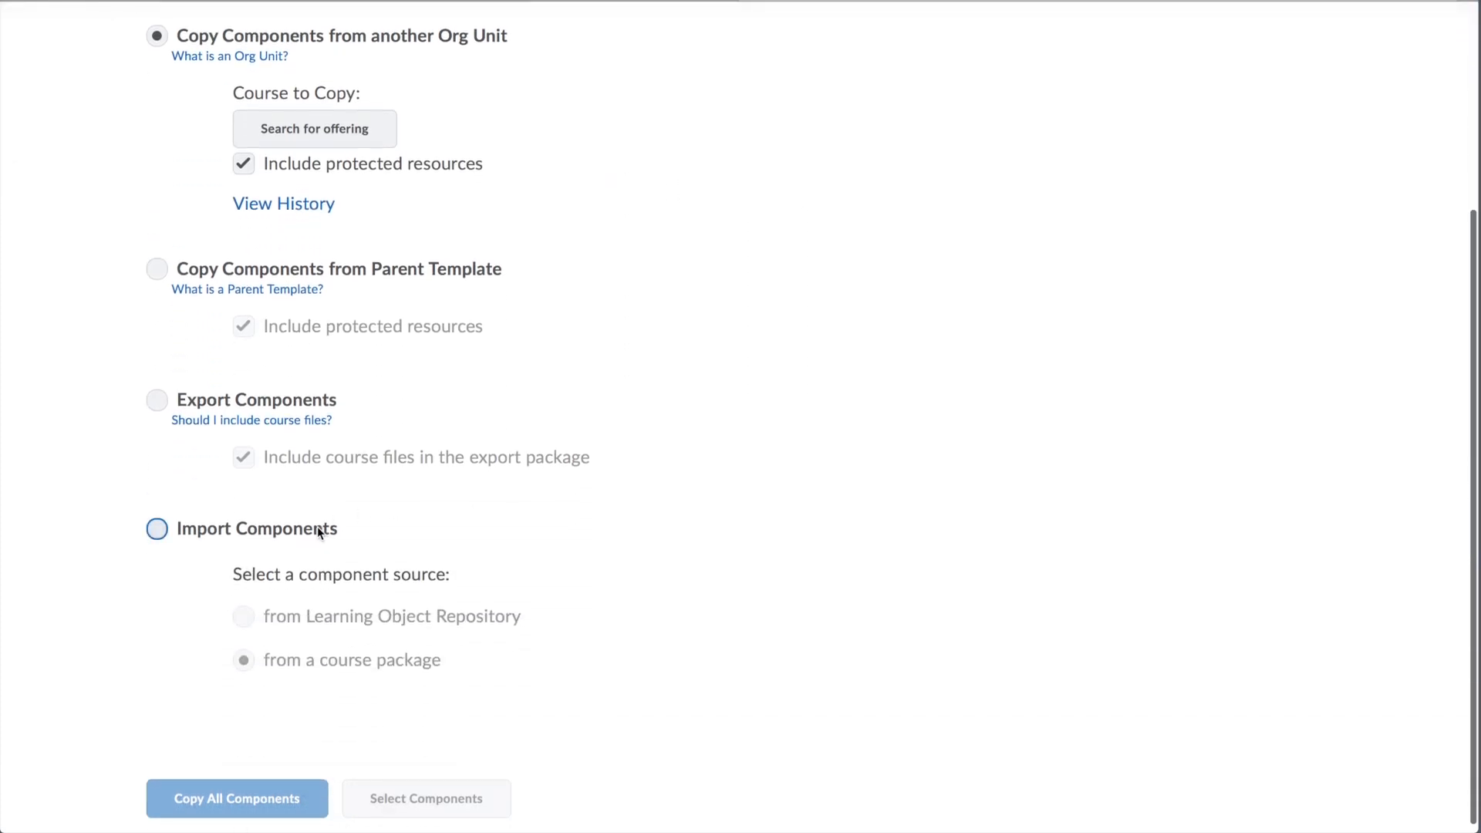
{"action": "left_click", "coordinate": [156, 527]}
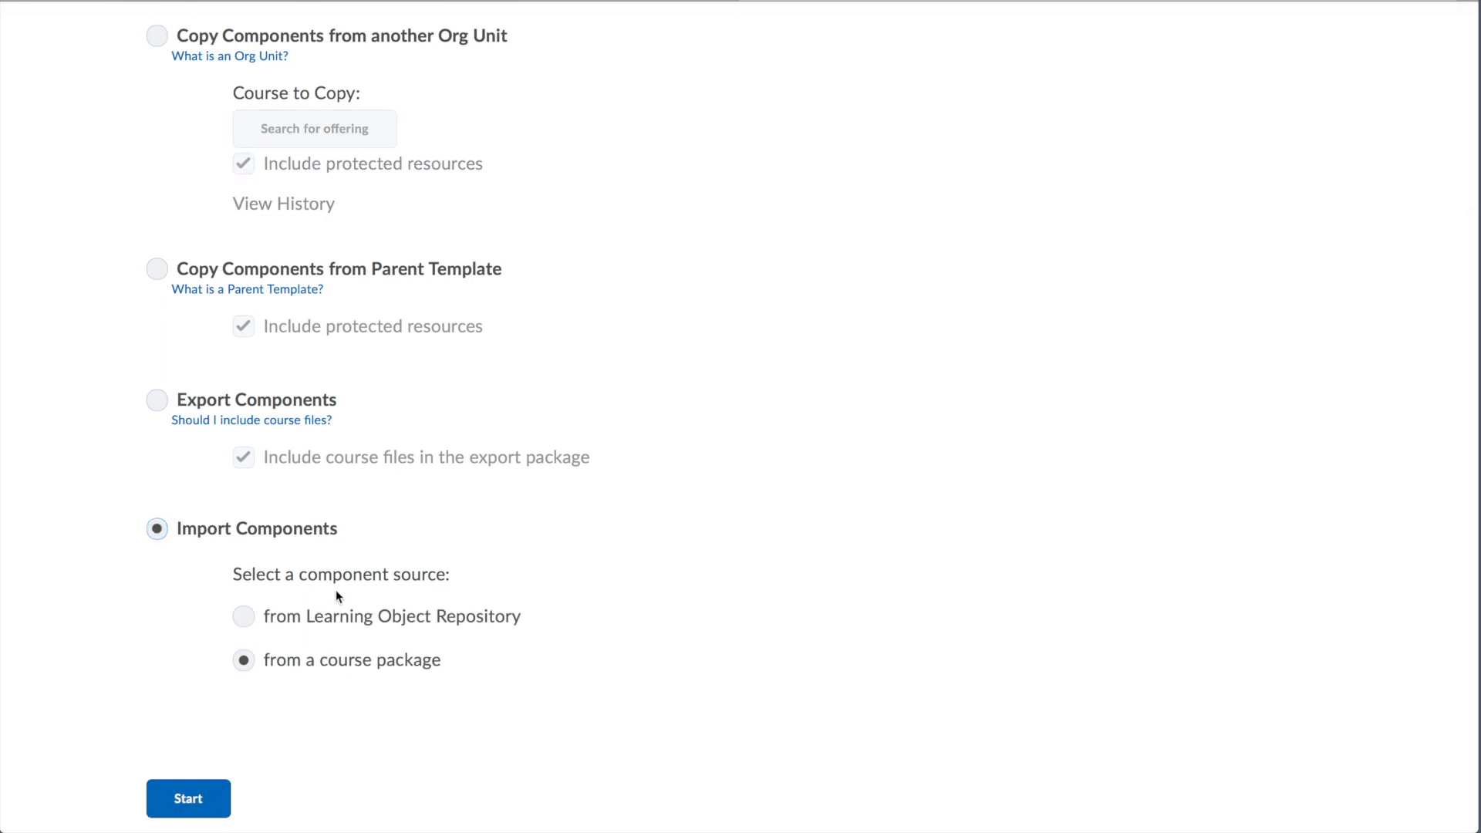
{"action": "left_click", "coordinate": [243, 659]}
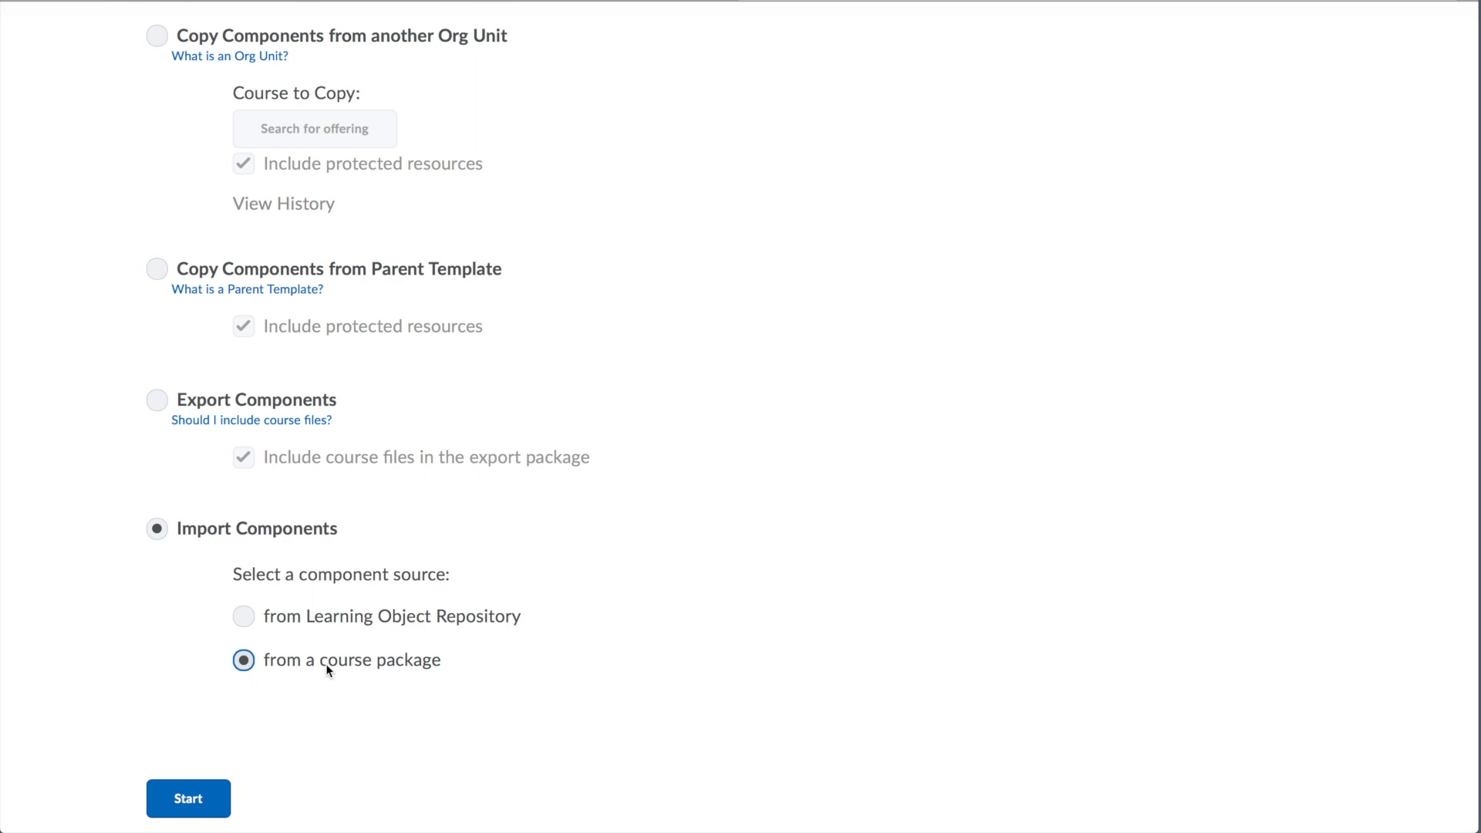
{"action": "left_click", "coordinate": [188, 798]}
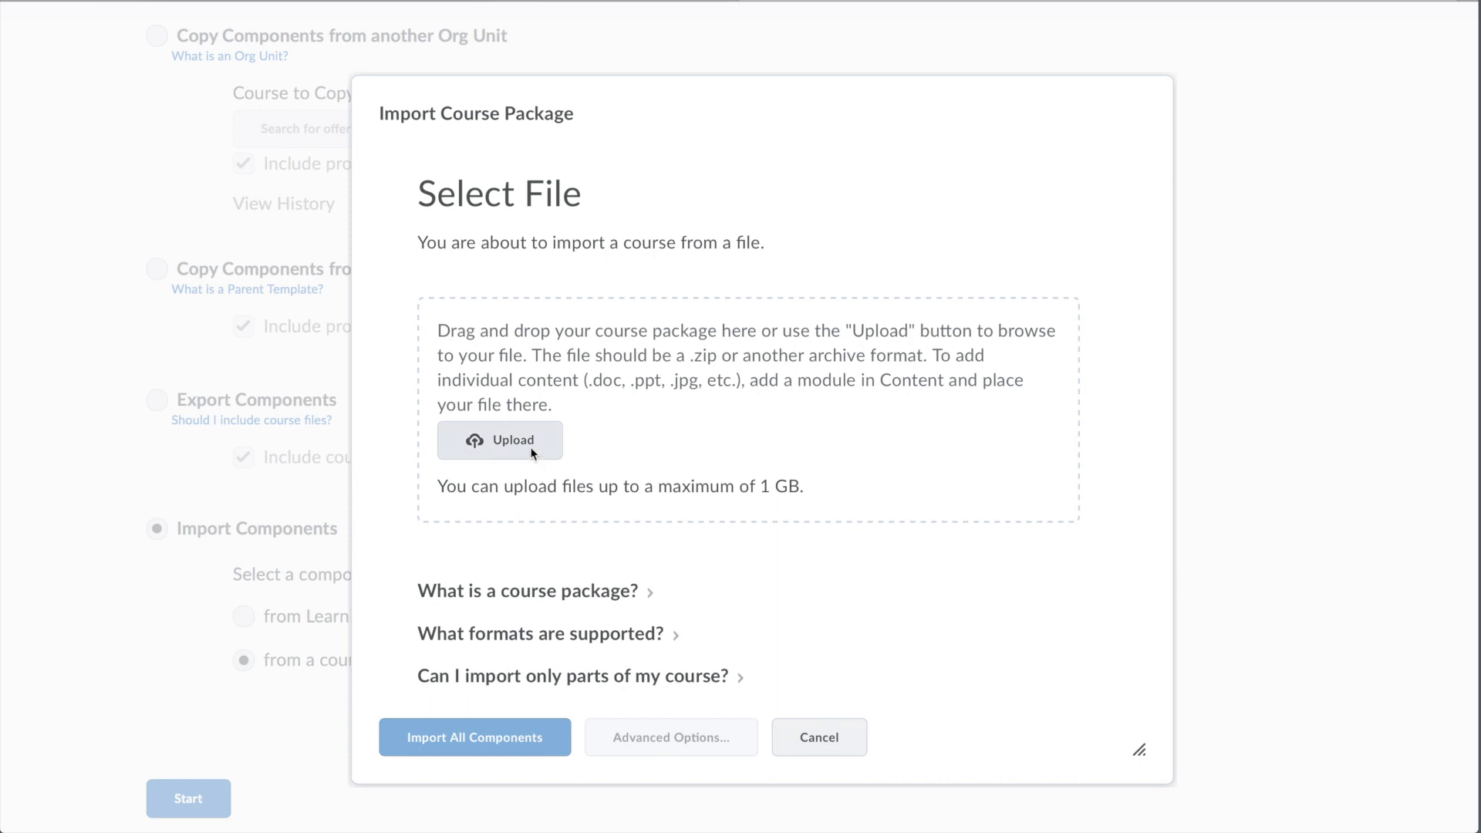
Upload the backup-moodle2 zip file from Downloads as the course package.
{"action": "left_click", "coordinate": [499, 440]}
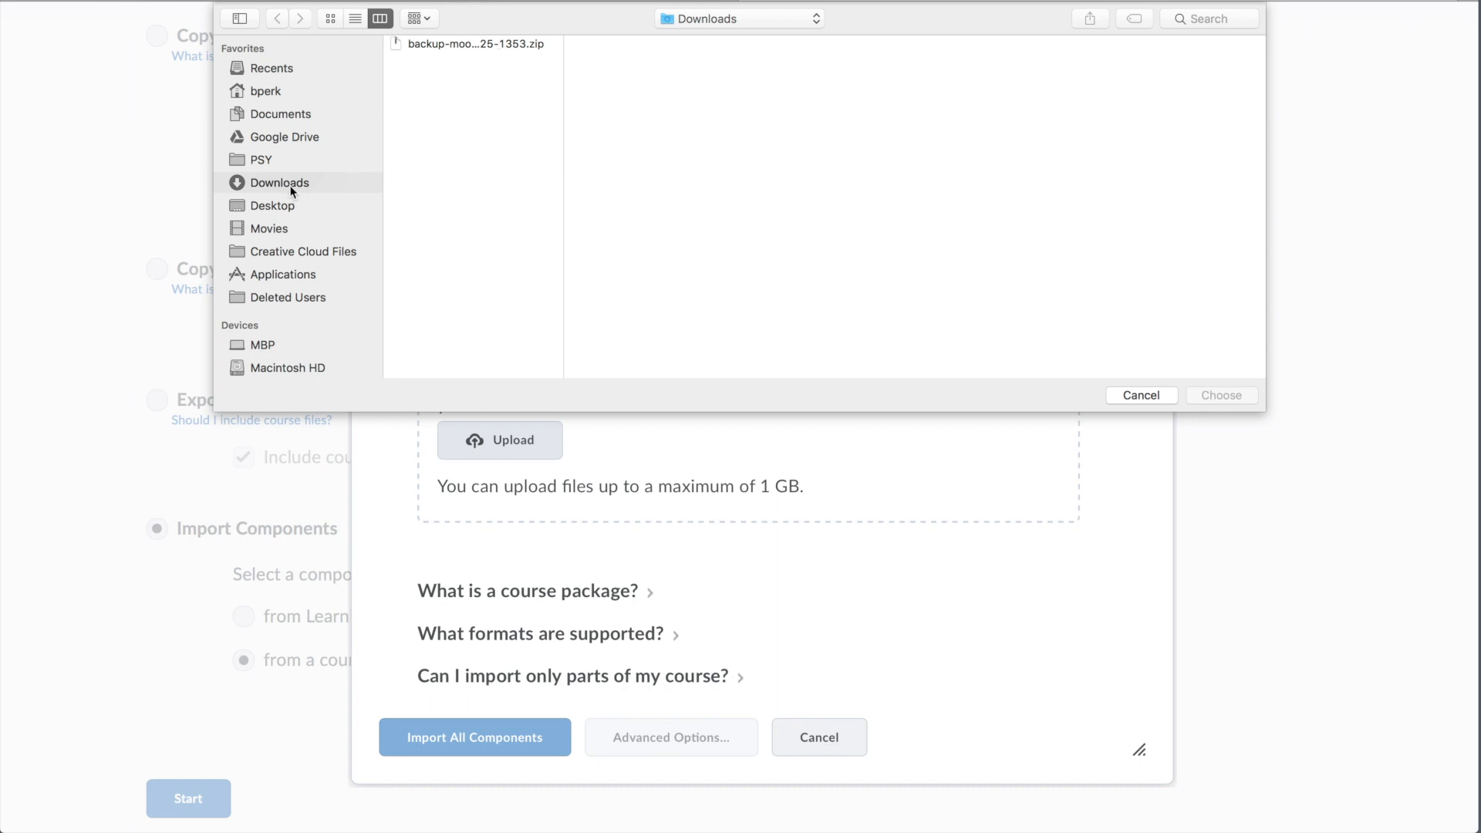
{"action": "mouse_move", "coordinate": [290, 190]}
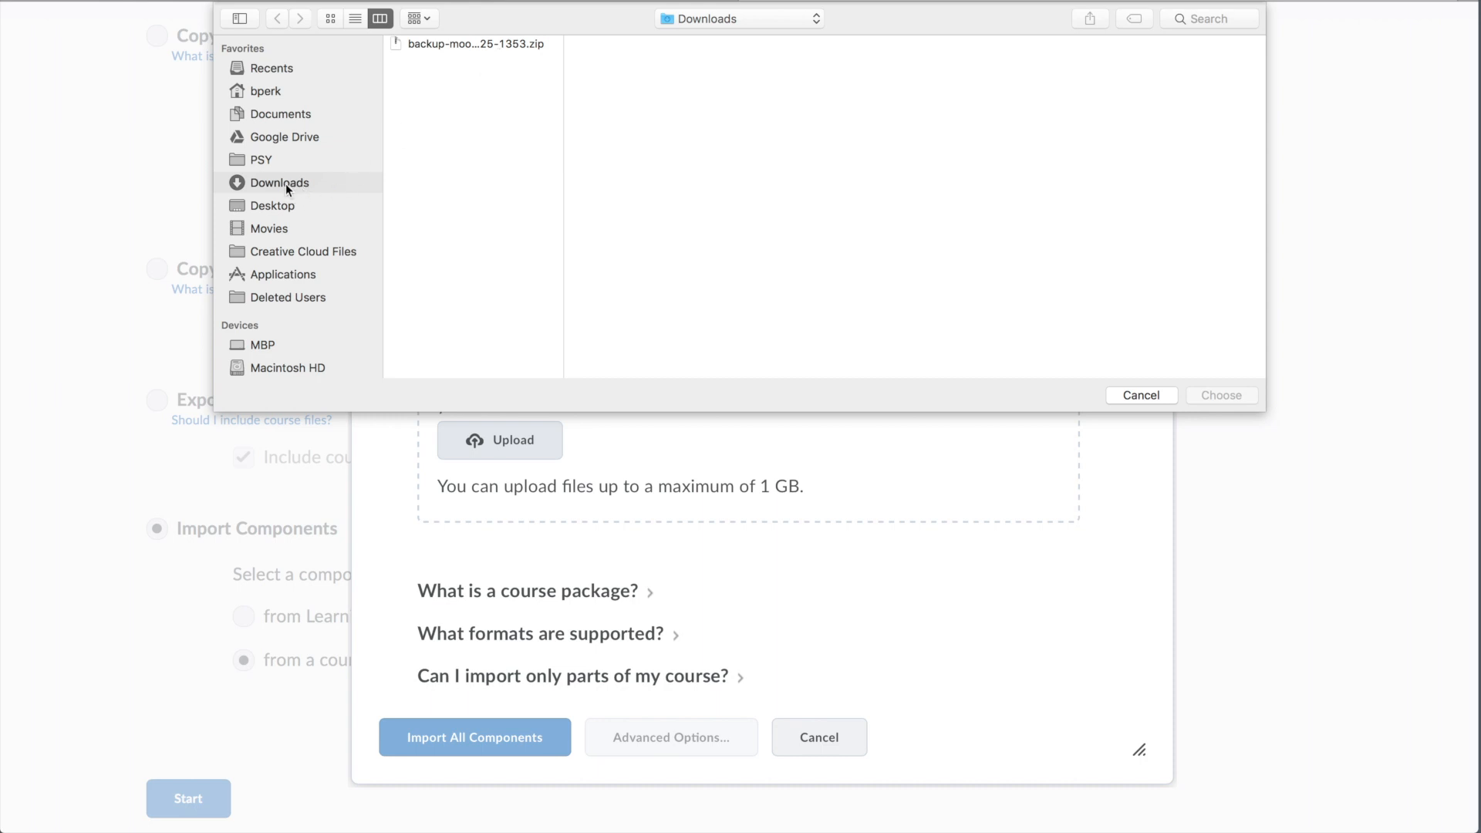
{"action": "mouse_move", "coordinate": [459, 51]}
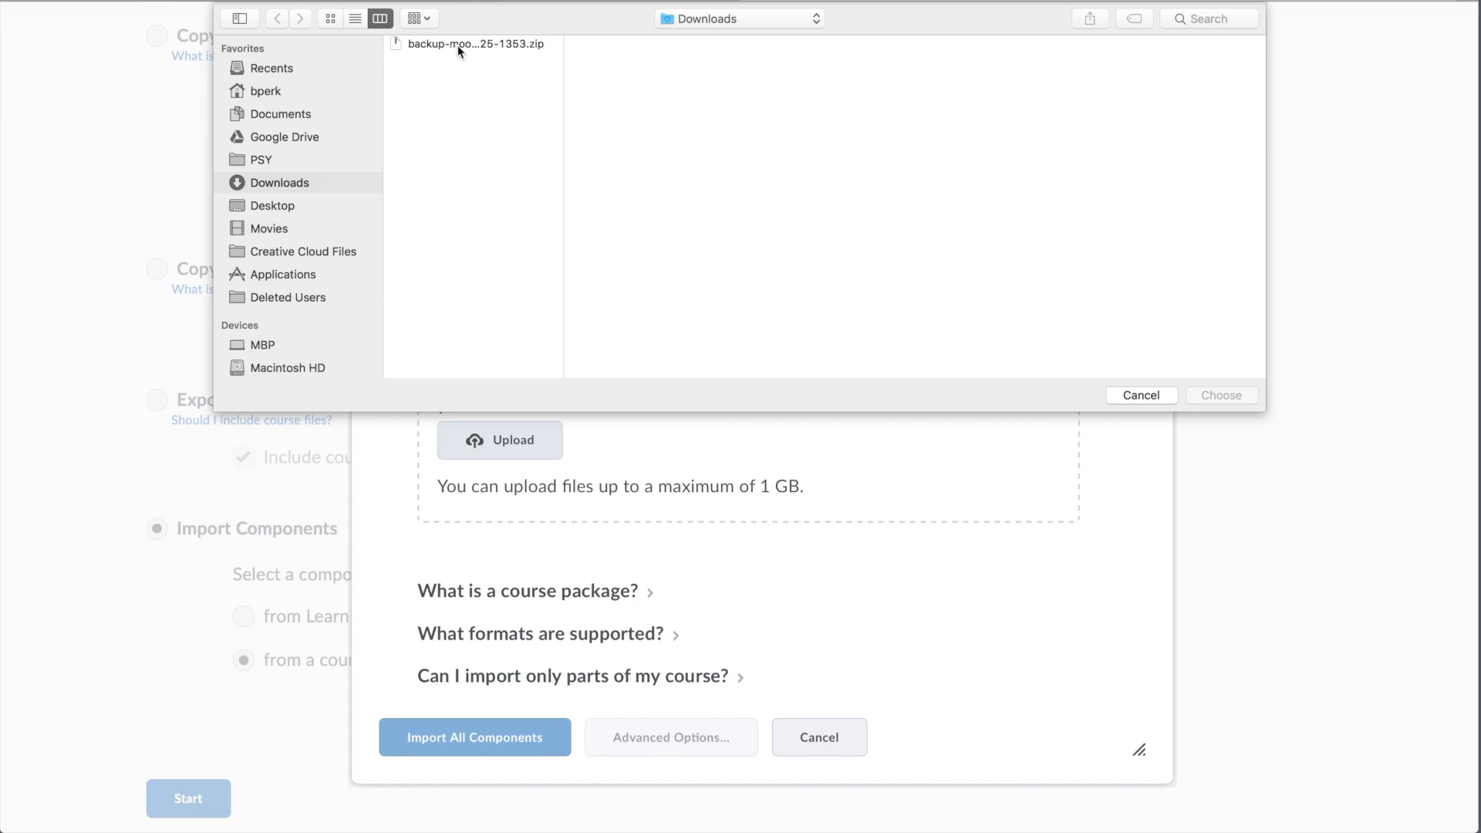
{"action": "left_click", "coordinate": [475, 43]}
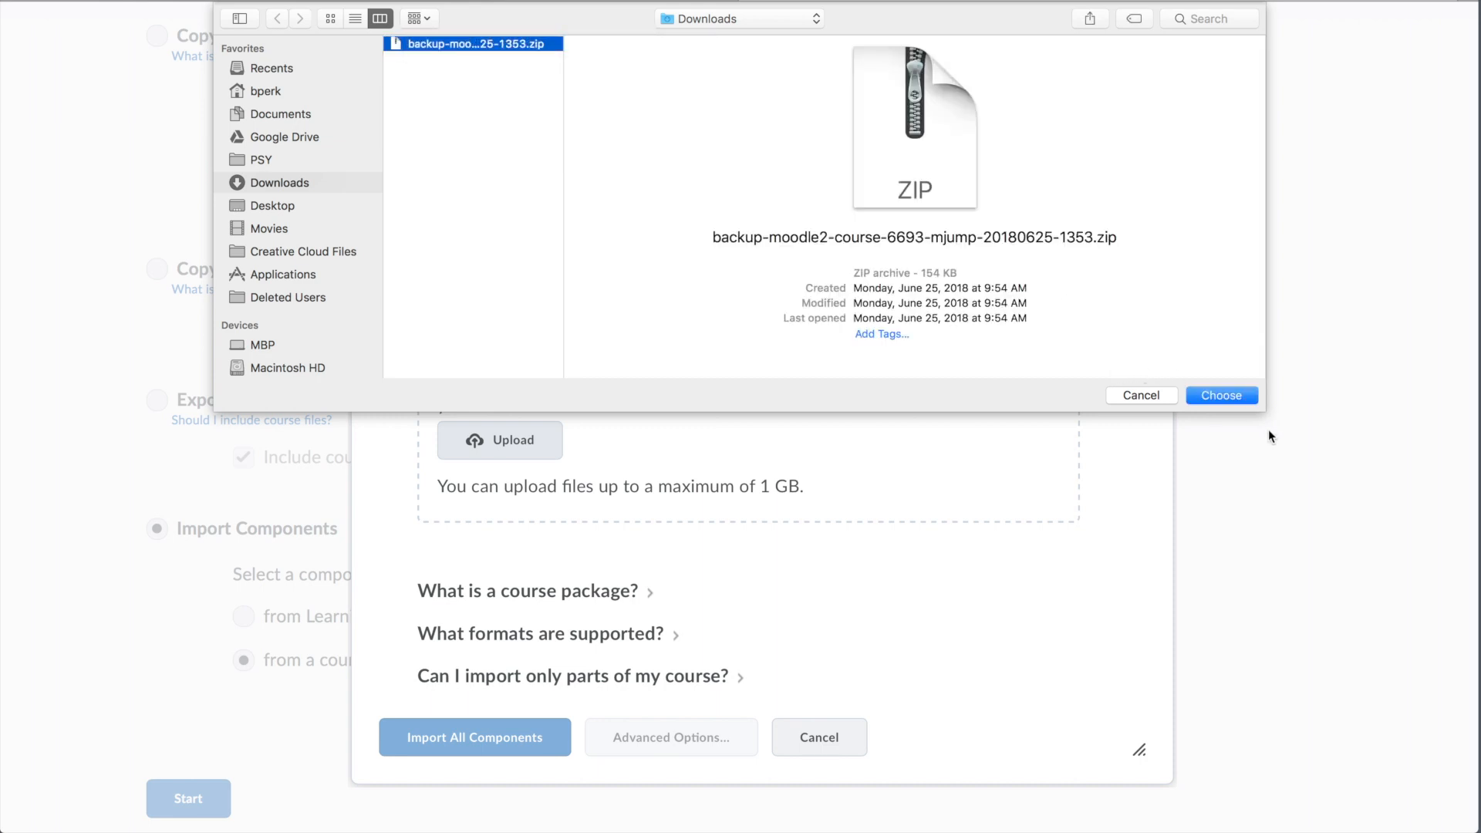
{"action": "left_click", "coordinate": [1220, 395]}
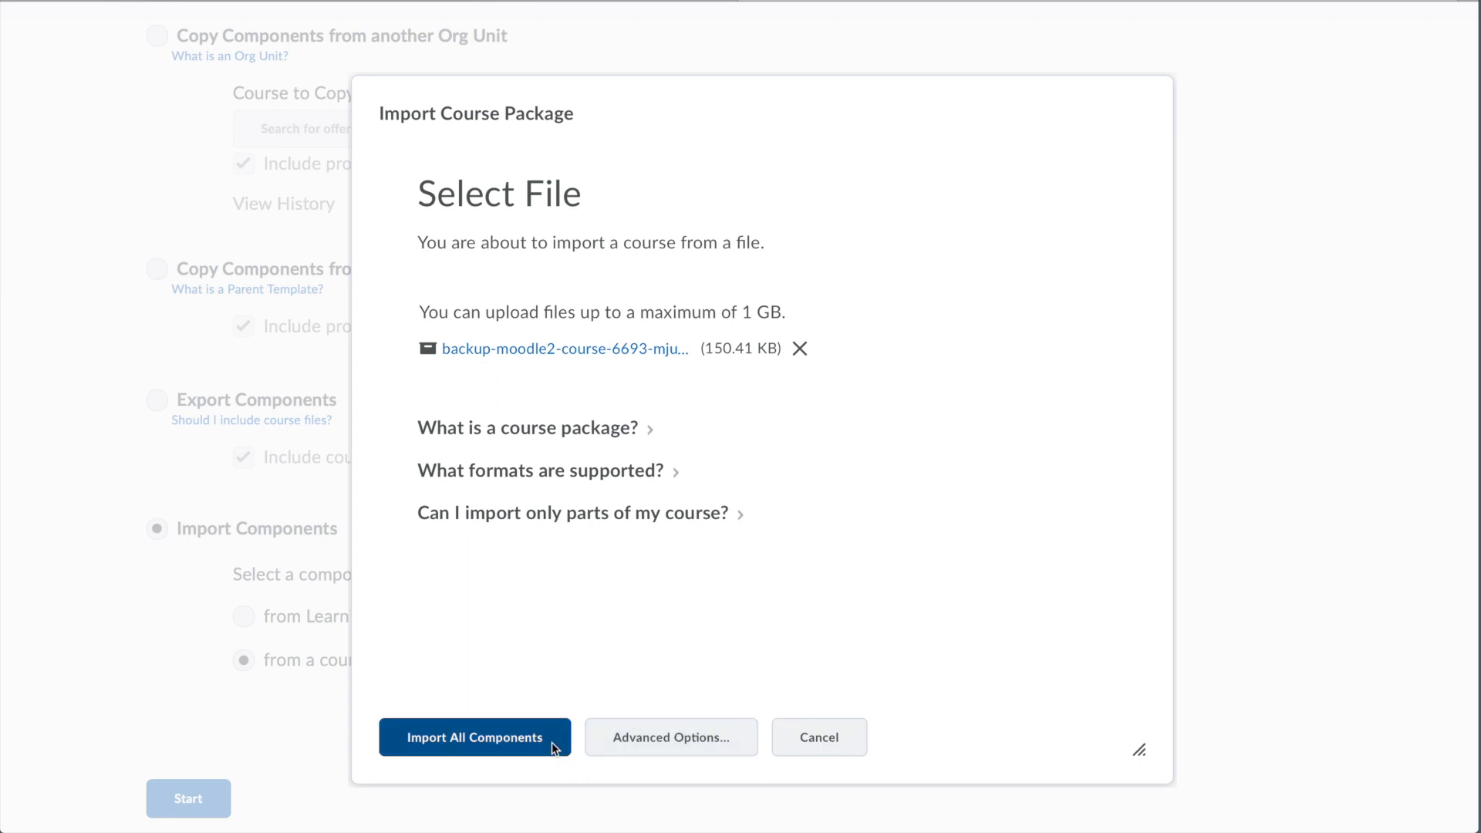
Import all components from the Moodle package, then view the course content.
{"action": "left_click", "coordinate": [474, 736]}
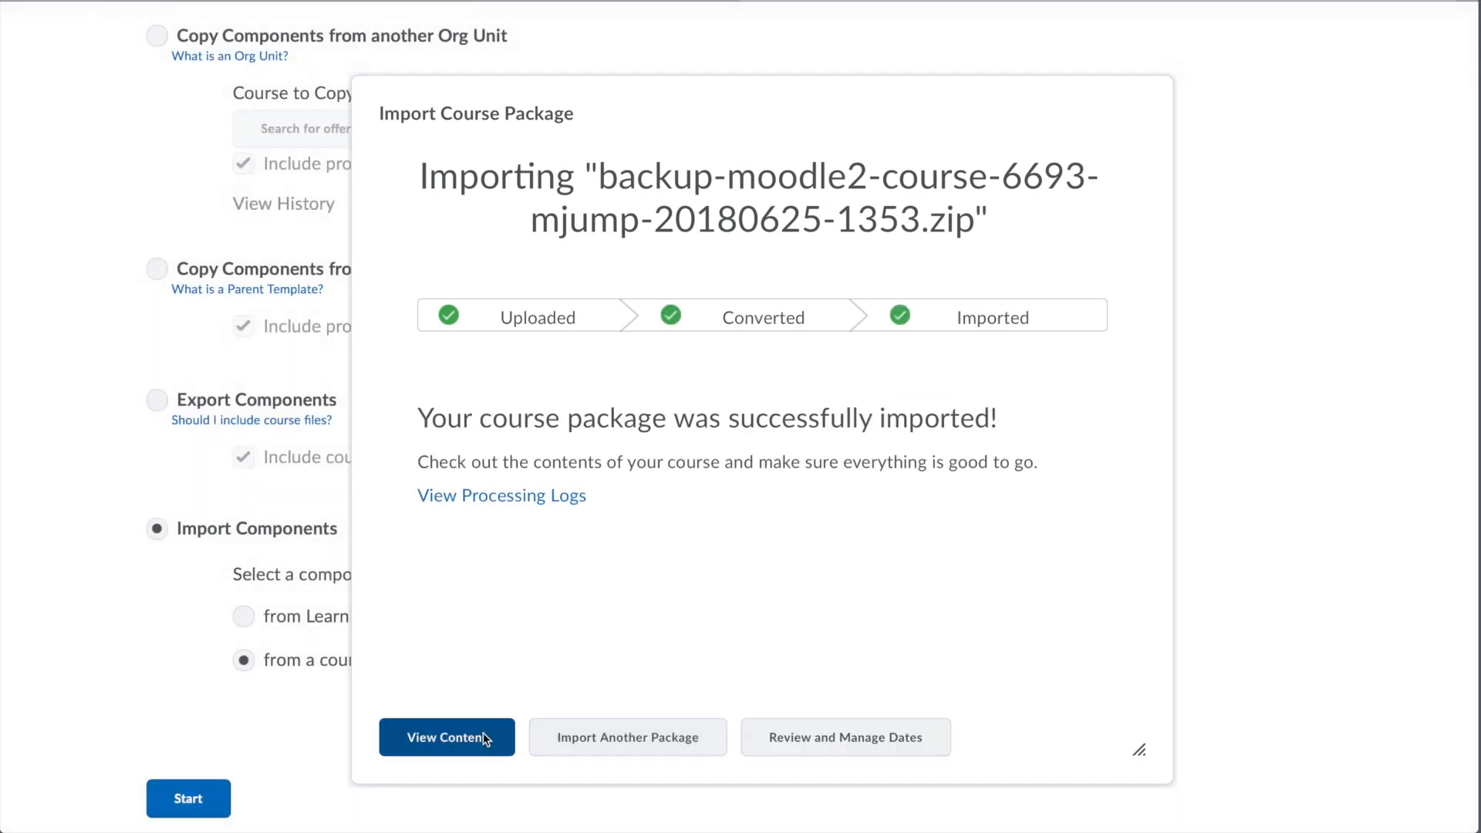
{"action": "left_click", "coordinate": [446, 737]}
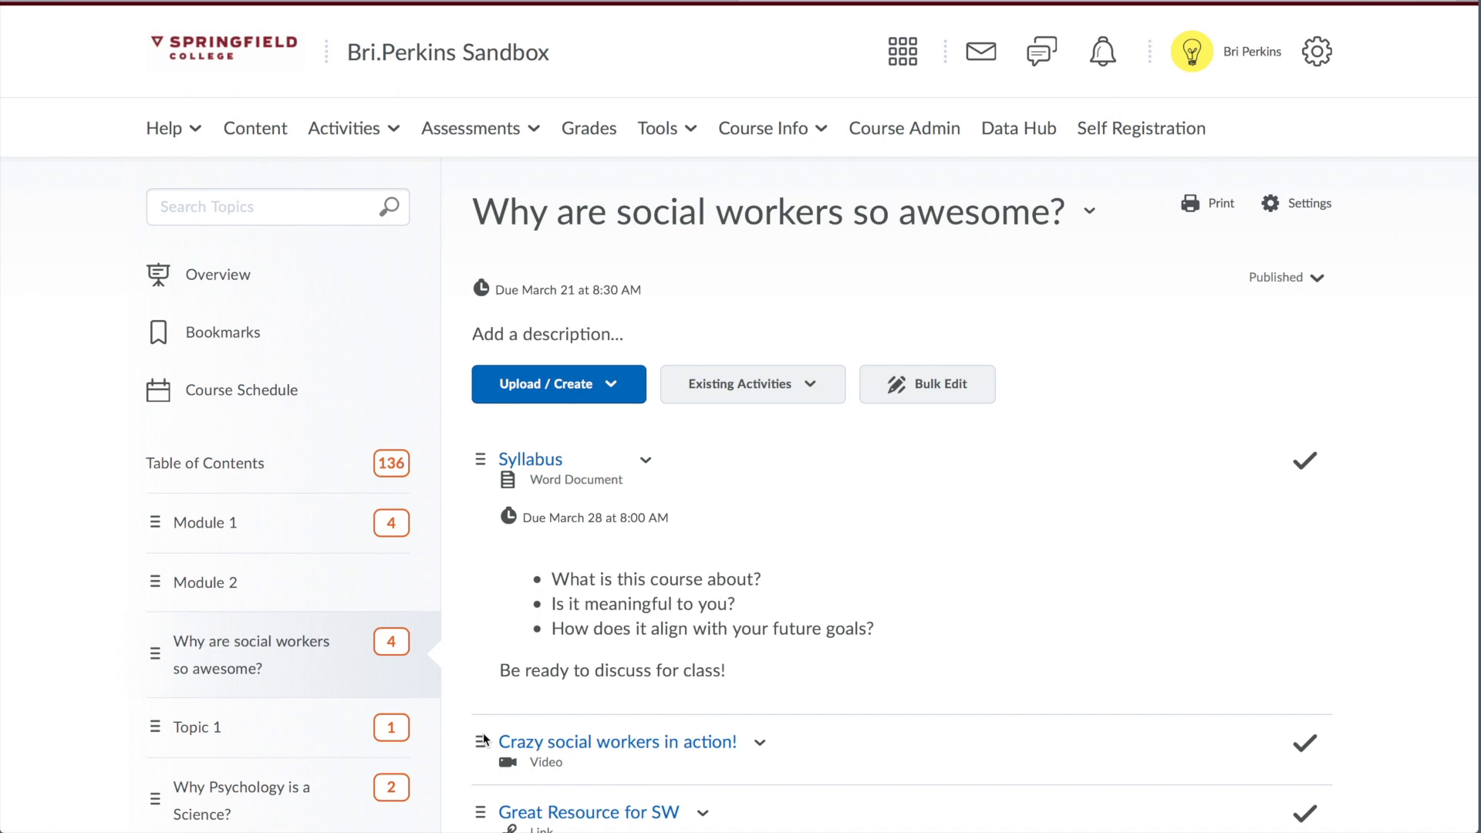
Scroll the Table of Contents down to the Imported Topic modules.
{"action": "scroll", "scroll_direction": "down", "scroll_amount": 3}
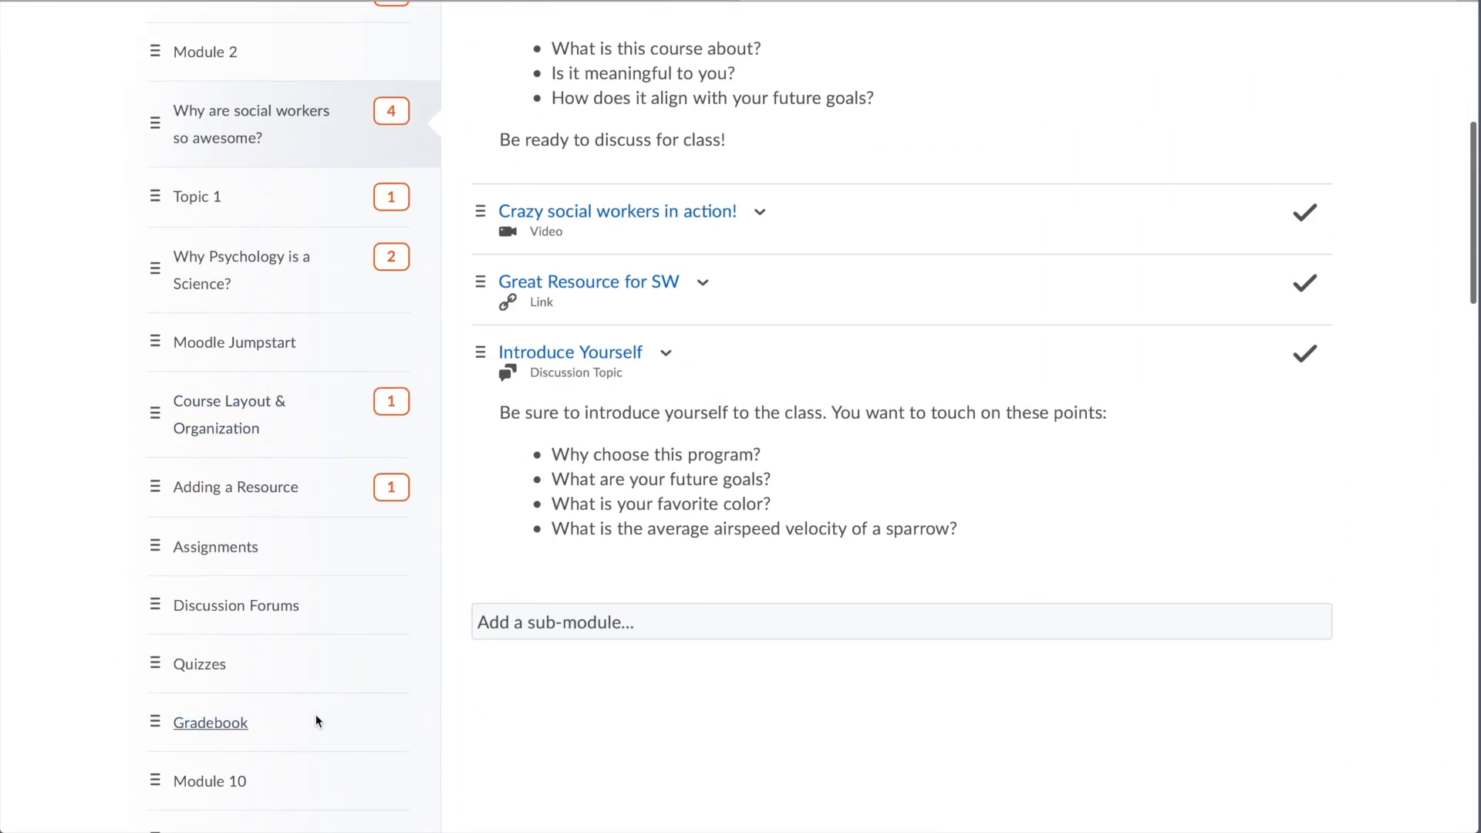
{"action": "scroll", "scroll_direction": "down", "scroll_amount": 3}
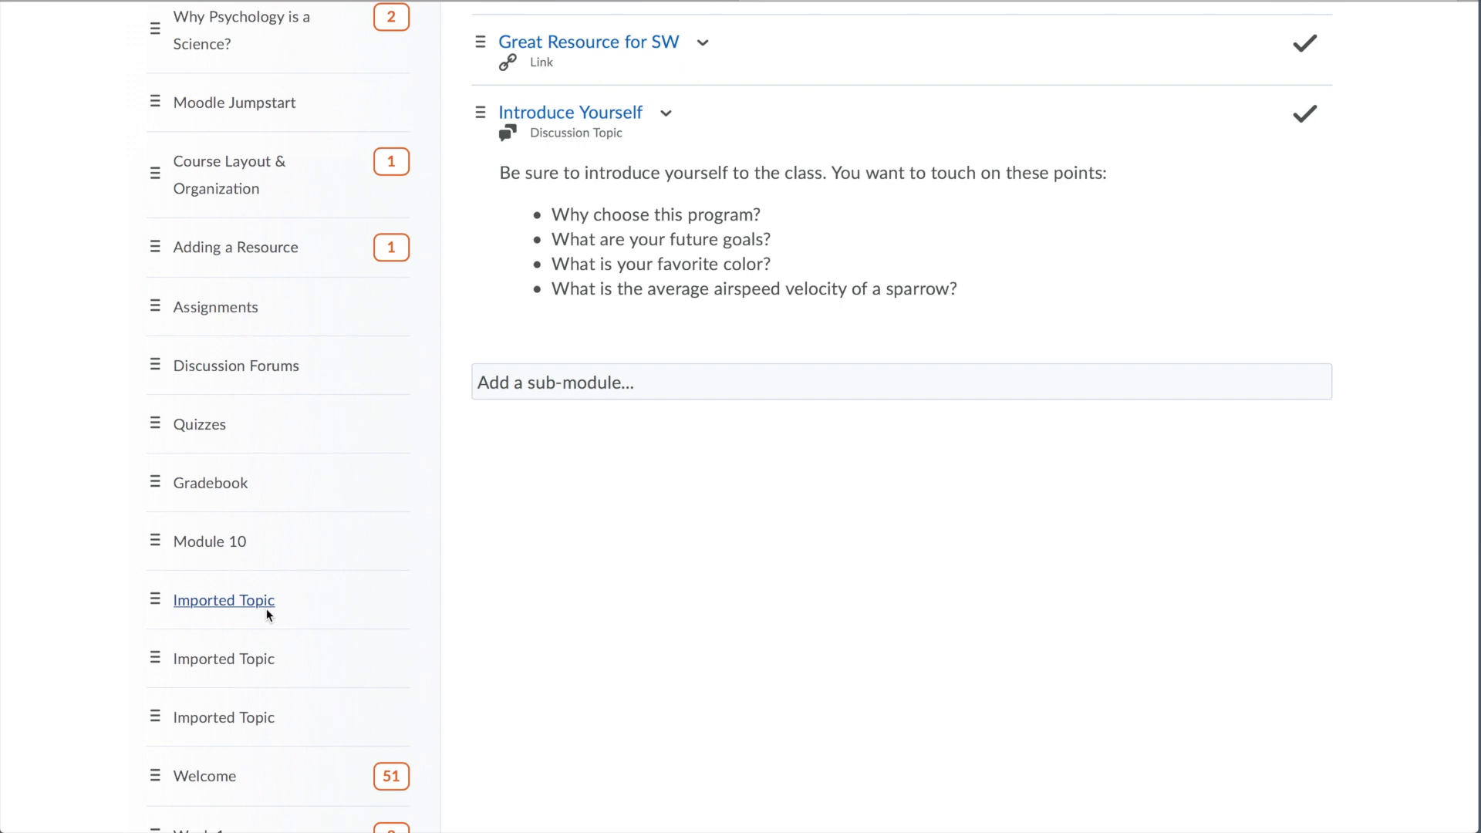
{"action": "mouse_move", "coordinate": [262, 613]}
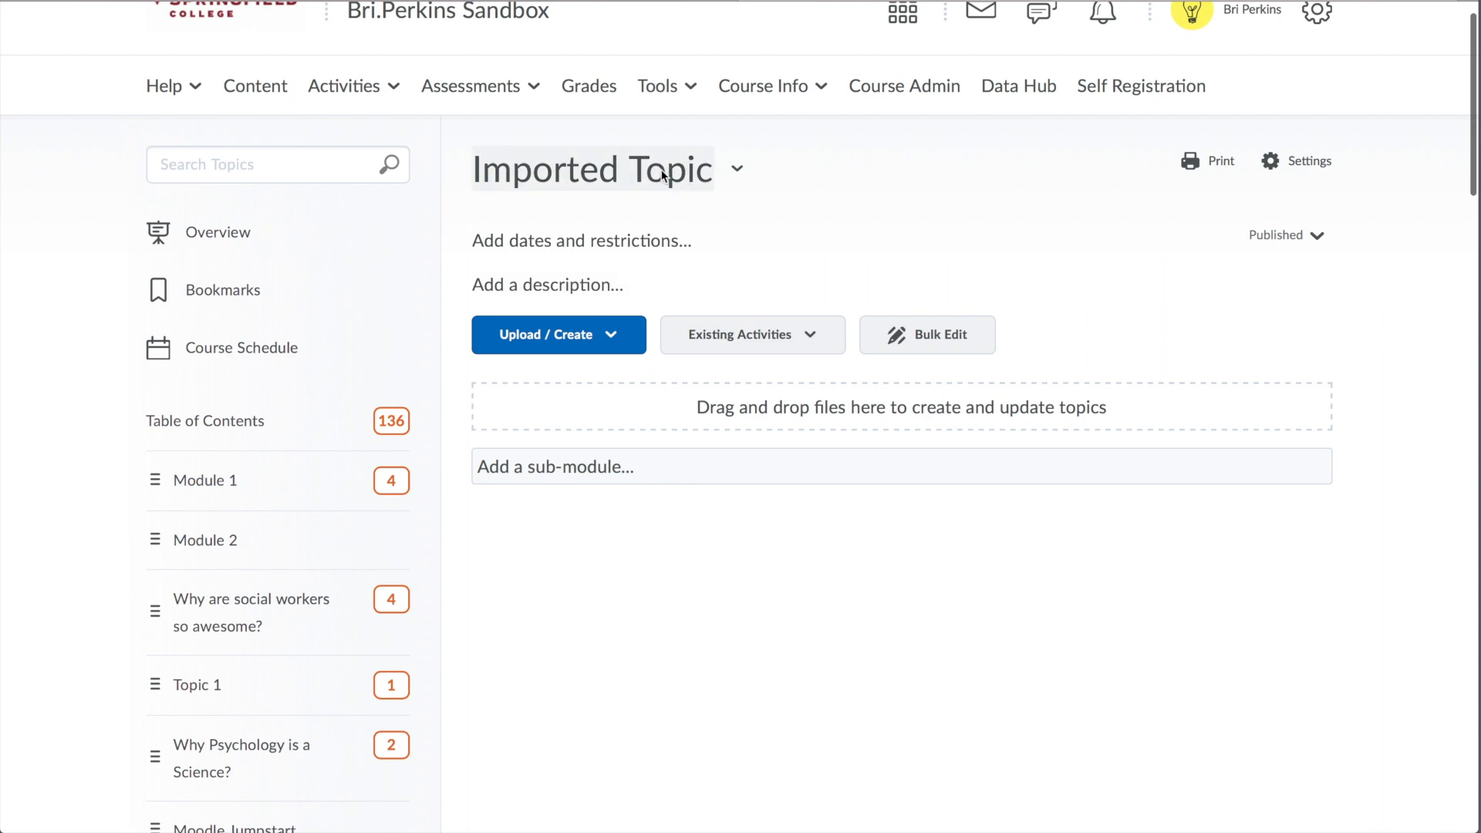
Delete the empty Imported Topic module via Delete Module with 'Permanently delete'.
{"action": "left_click", "coordinate": [593, 169]}
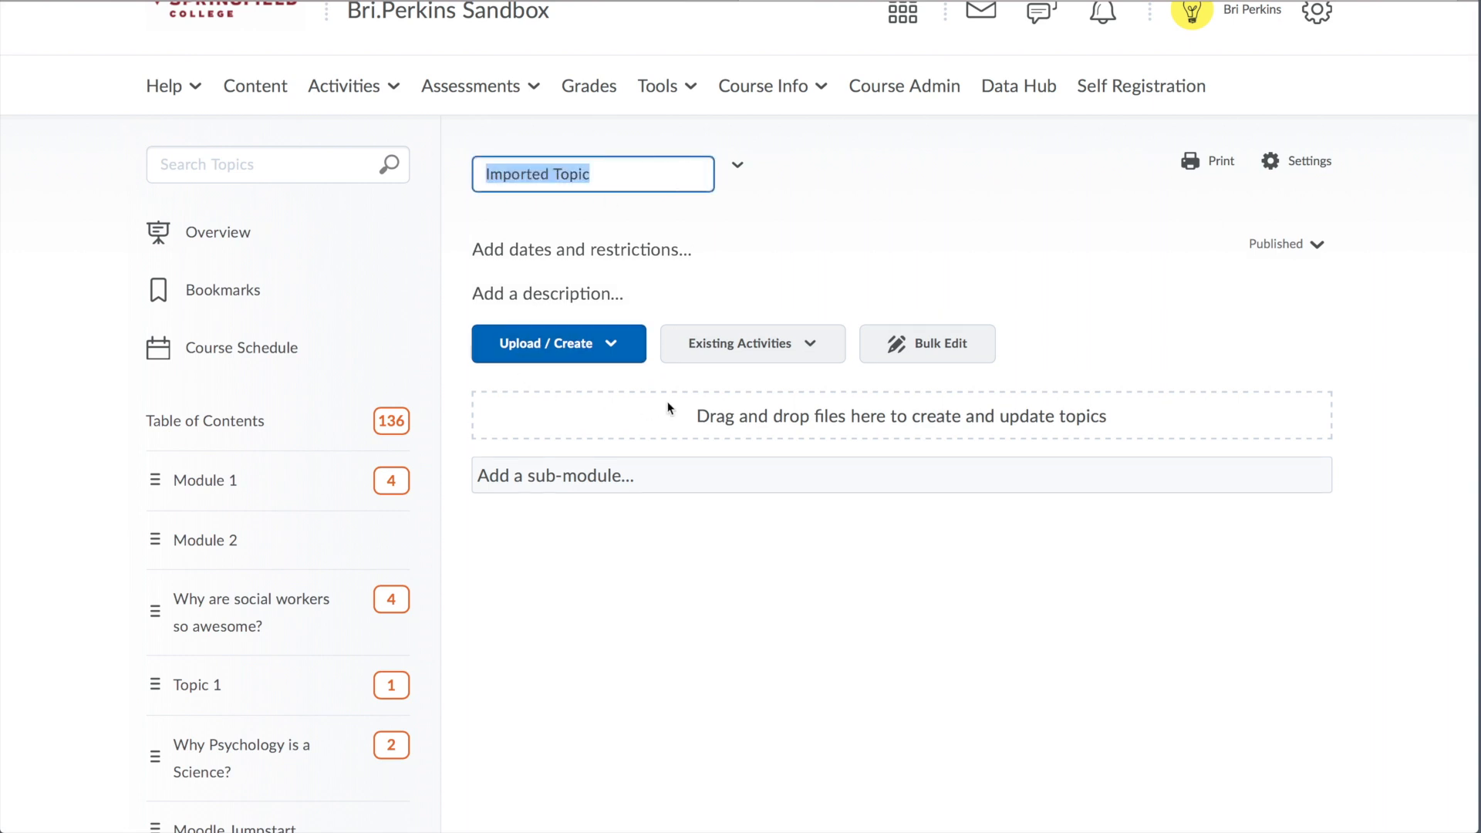
{"action": "left_click", "coordinate": [736, 167]}
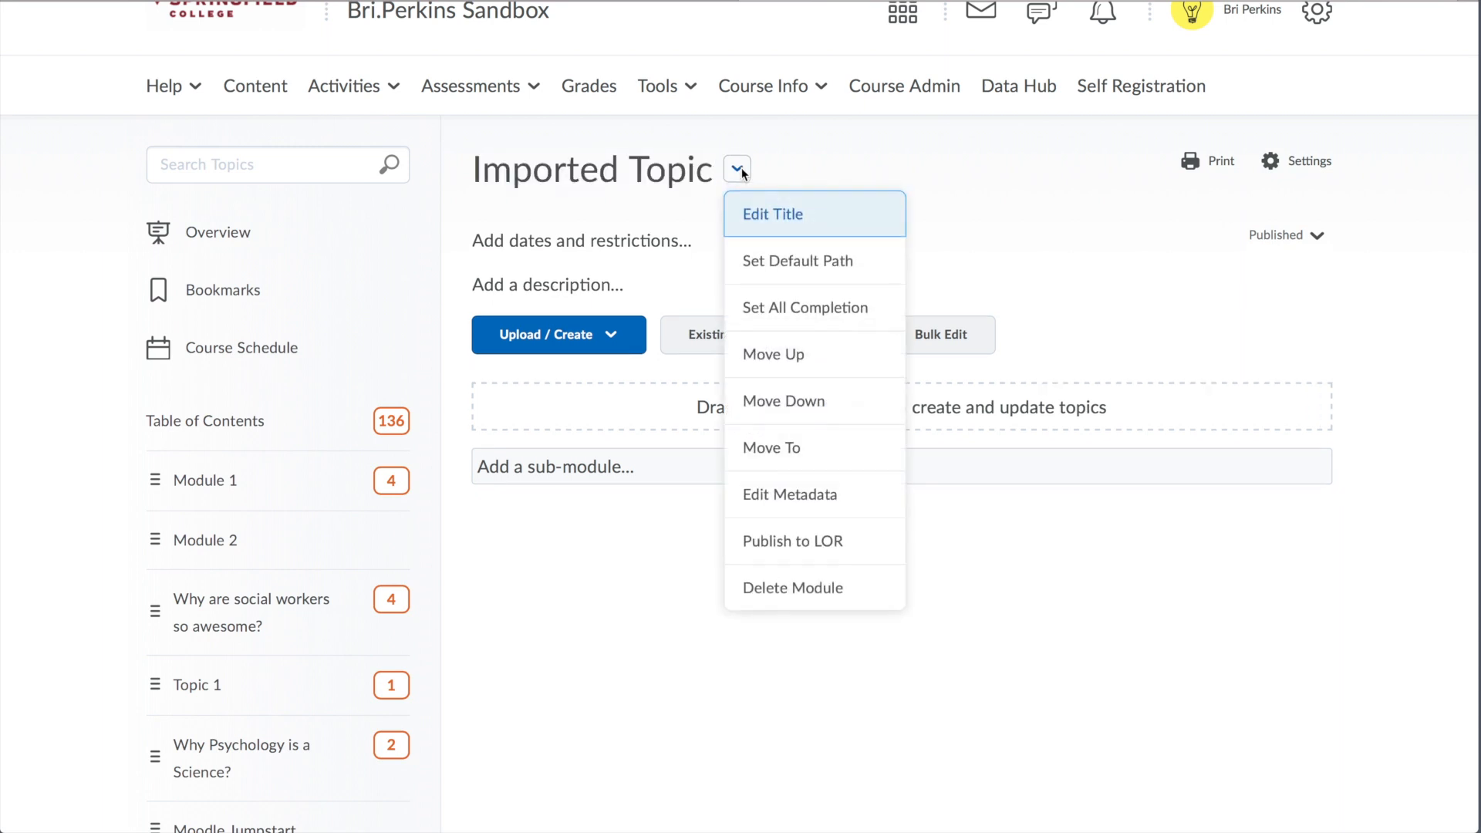
{"action": "left_click", "coordinate": [773, 214]}
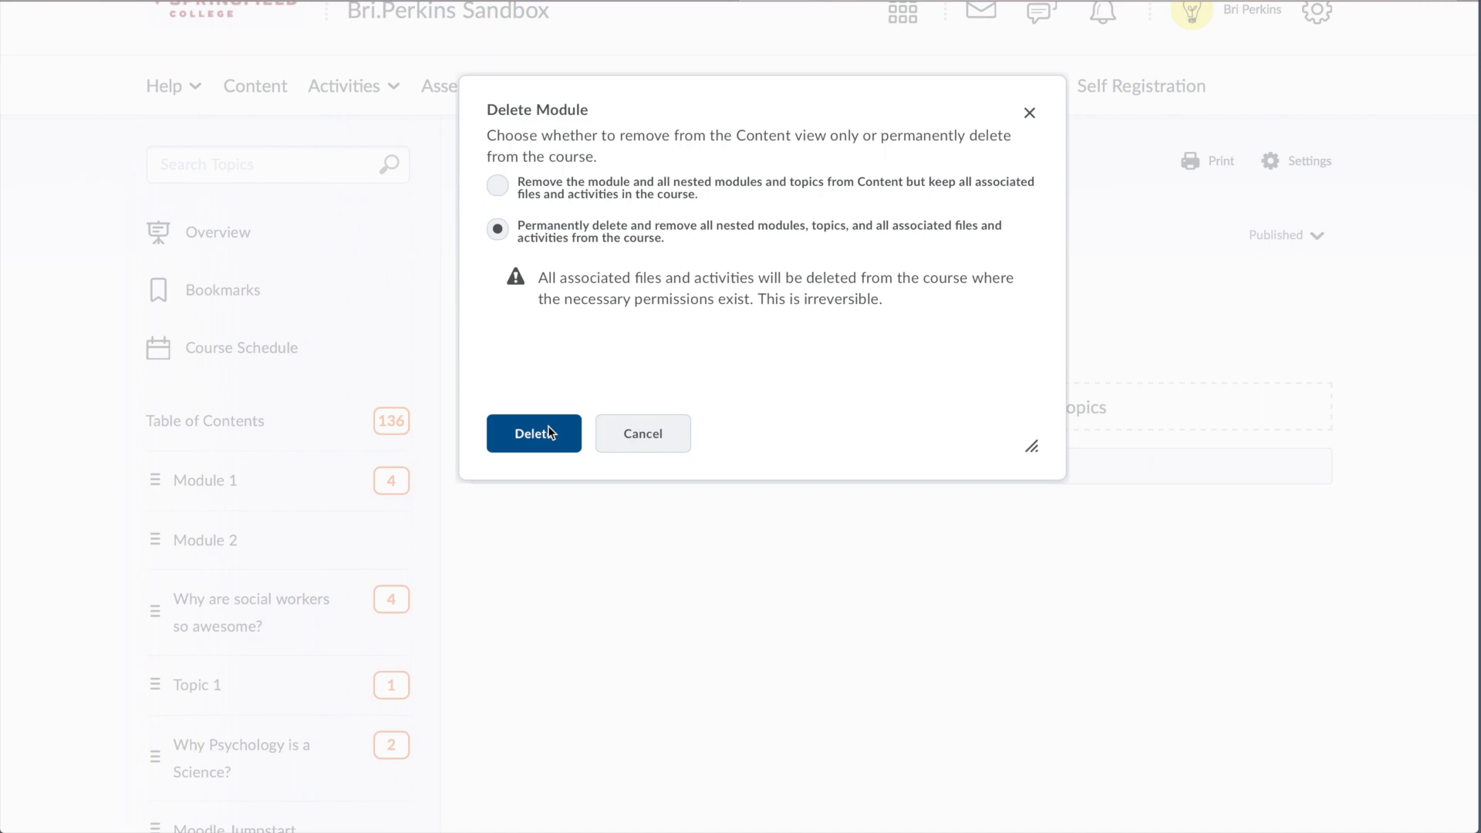
{"action": "left_click", "coordinate": [532, 433]}
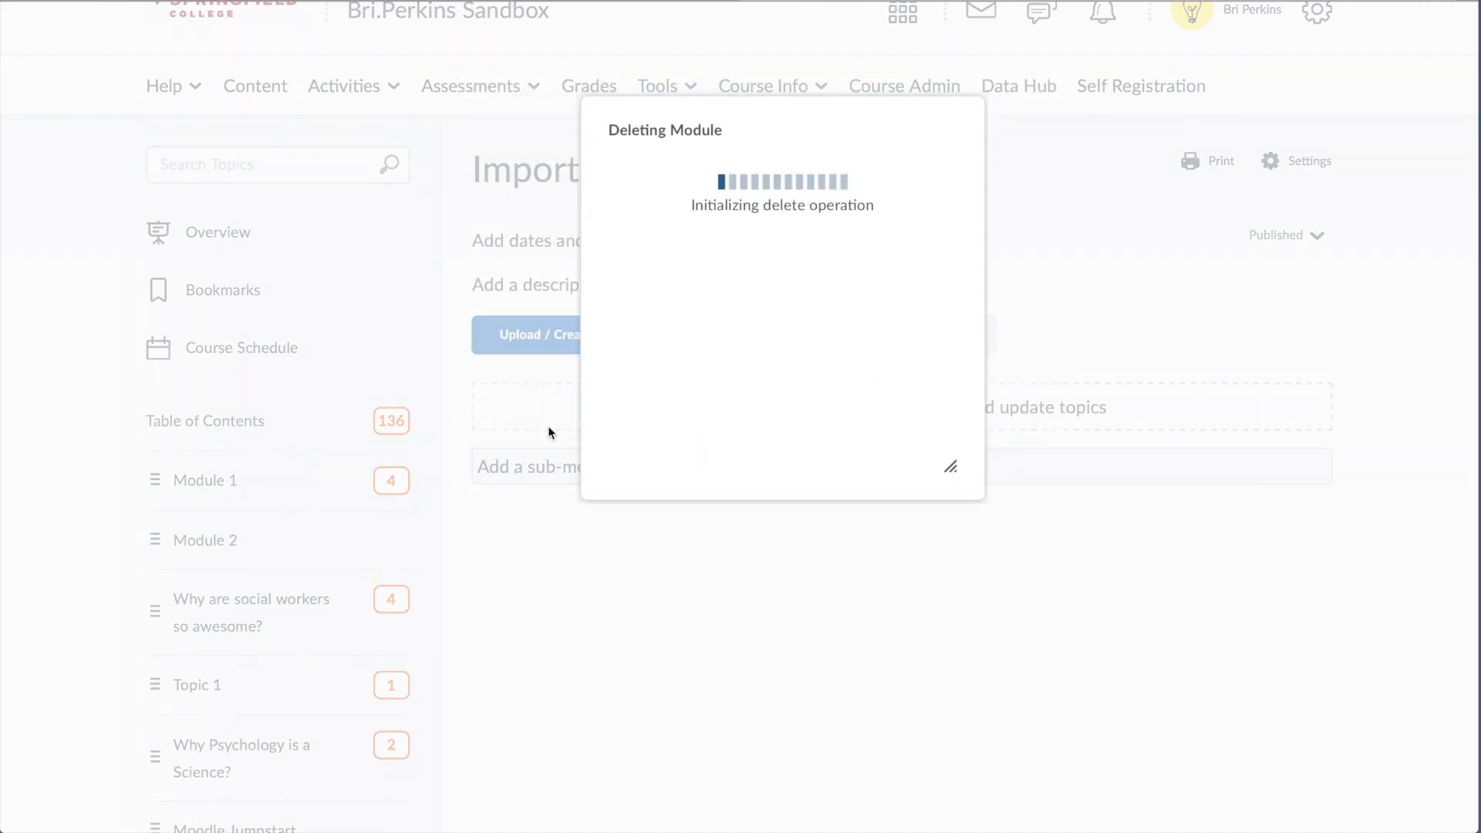